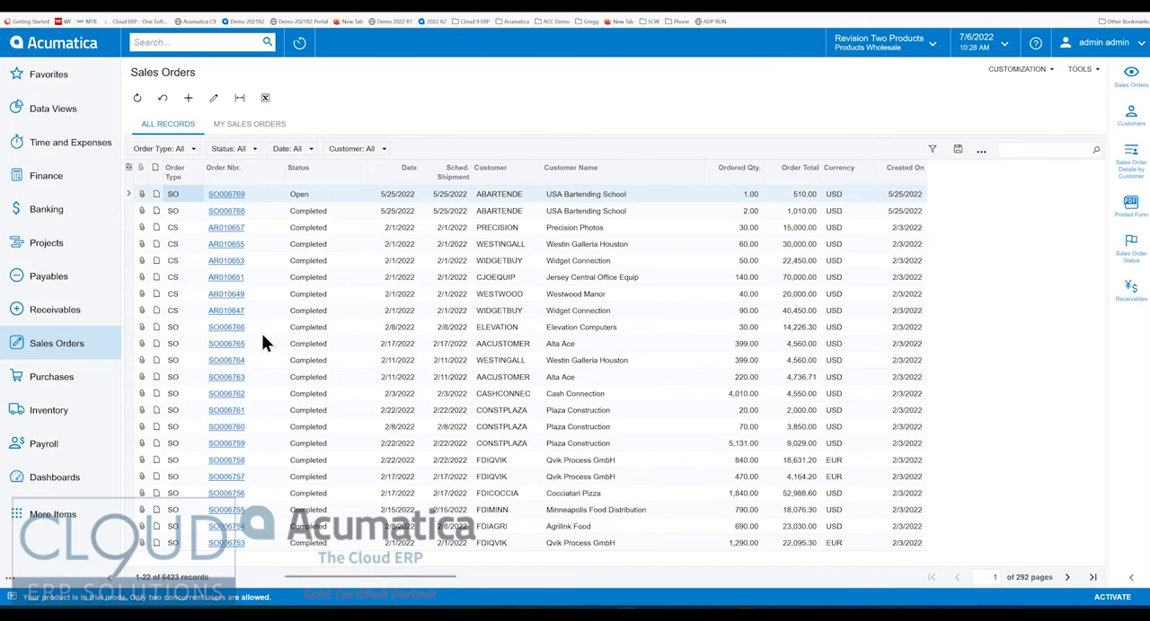
pyautogui.moveTo(417, 111)
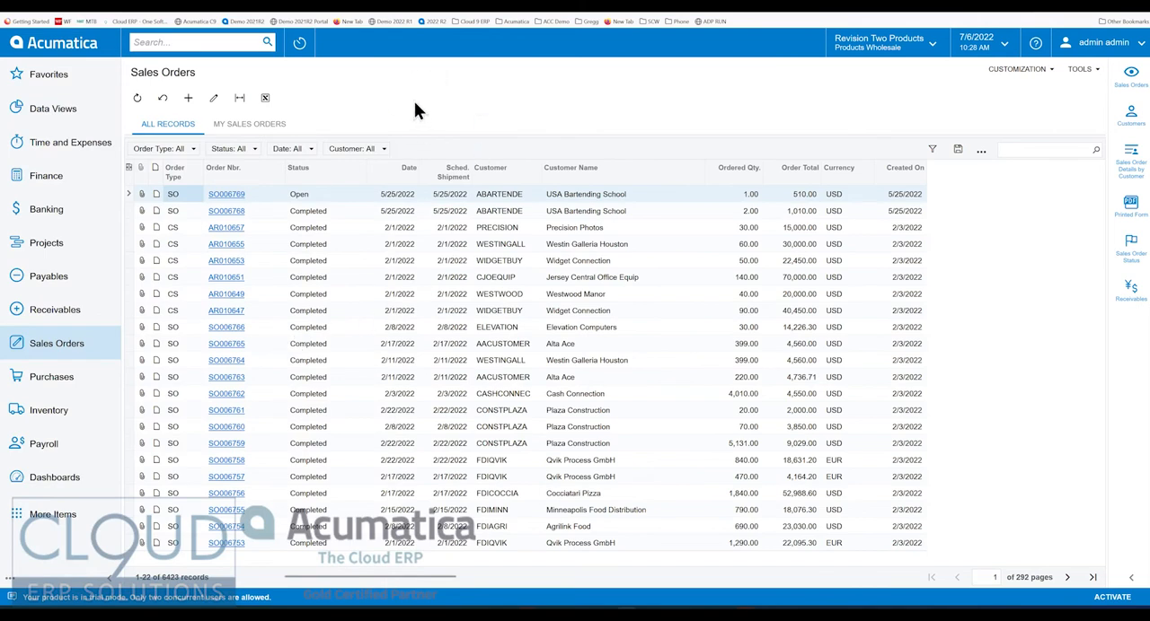
pyautogui.moveTo(413, 115)
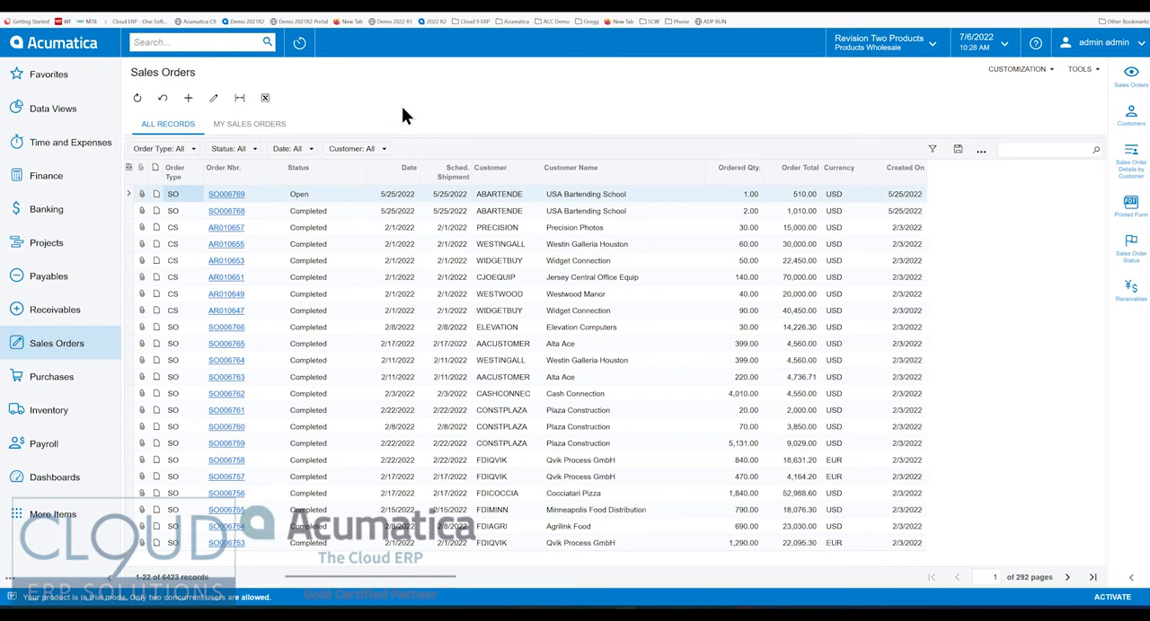
pyautogui.moveTo(375, 208)
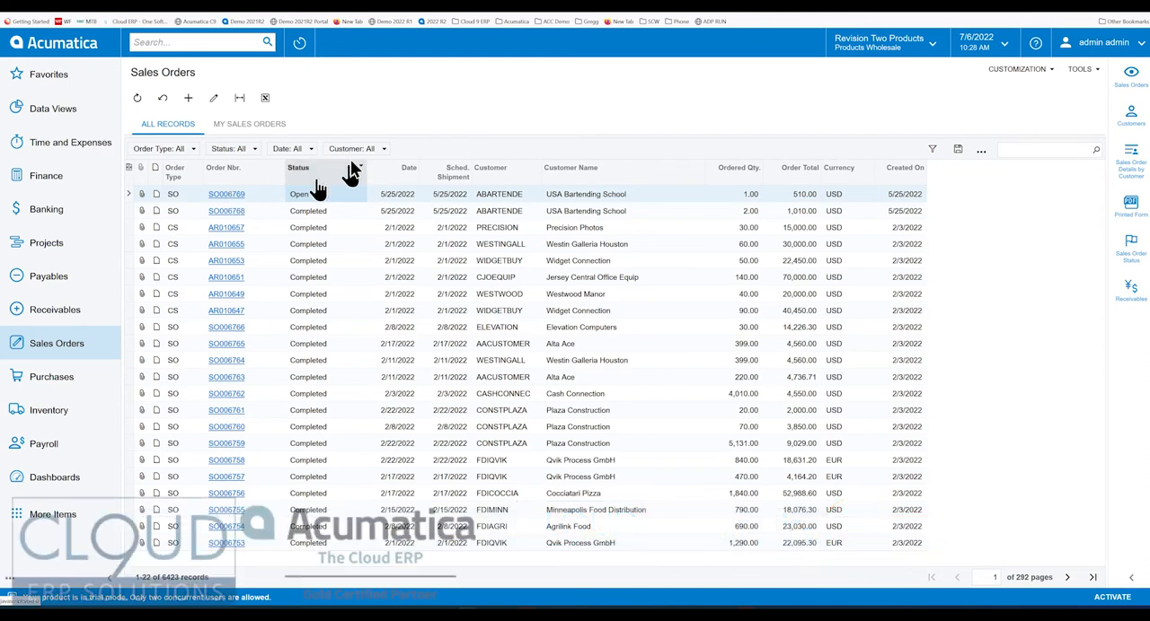
pyautogui.moveTo(391, 122)
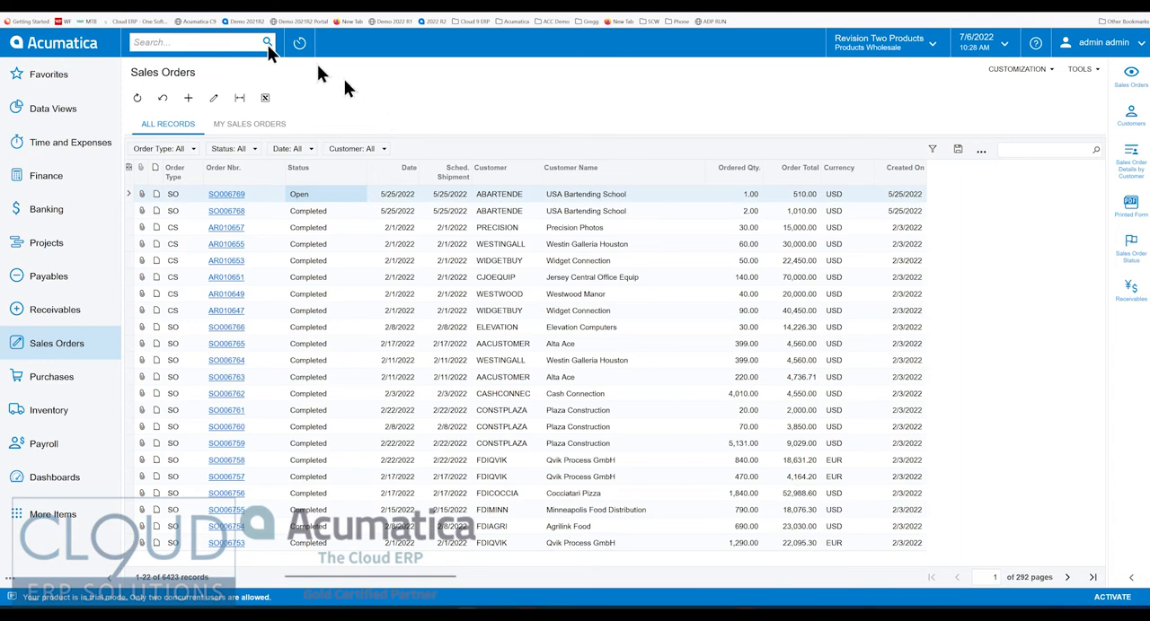
pyautogui.moveTo(273, 291)
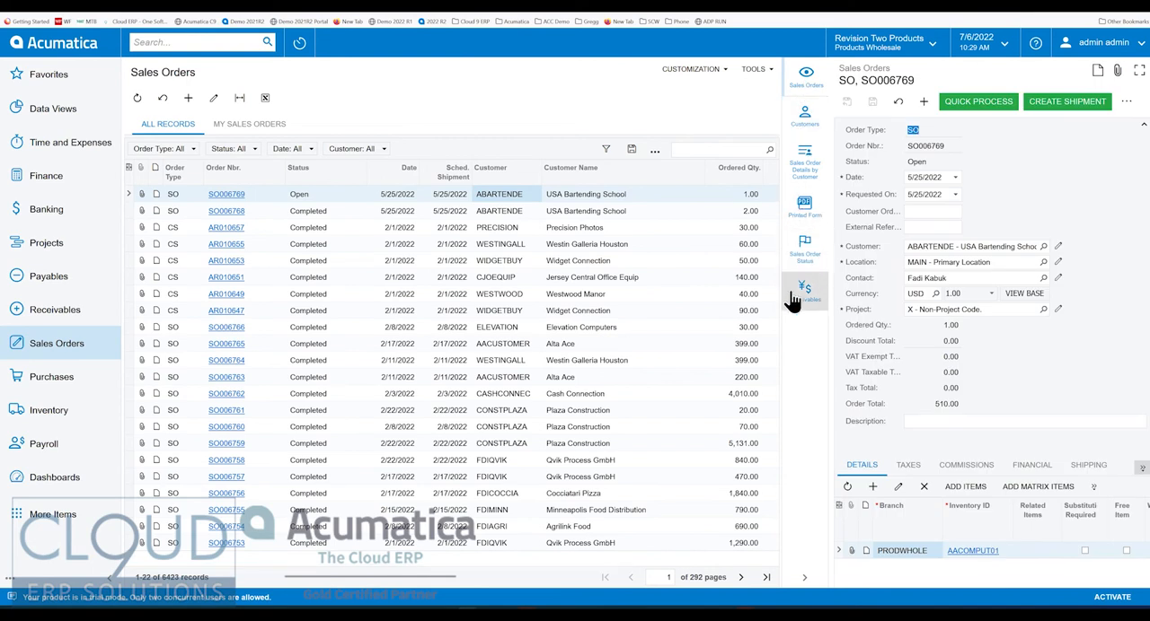
pyautogui.moveTo(783, 219)
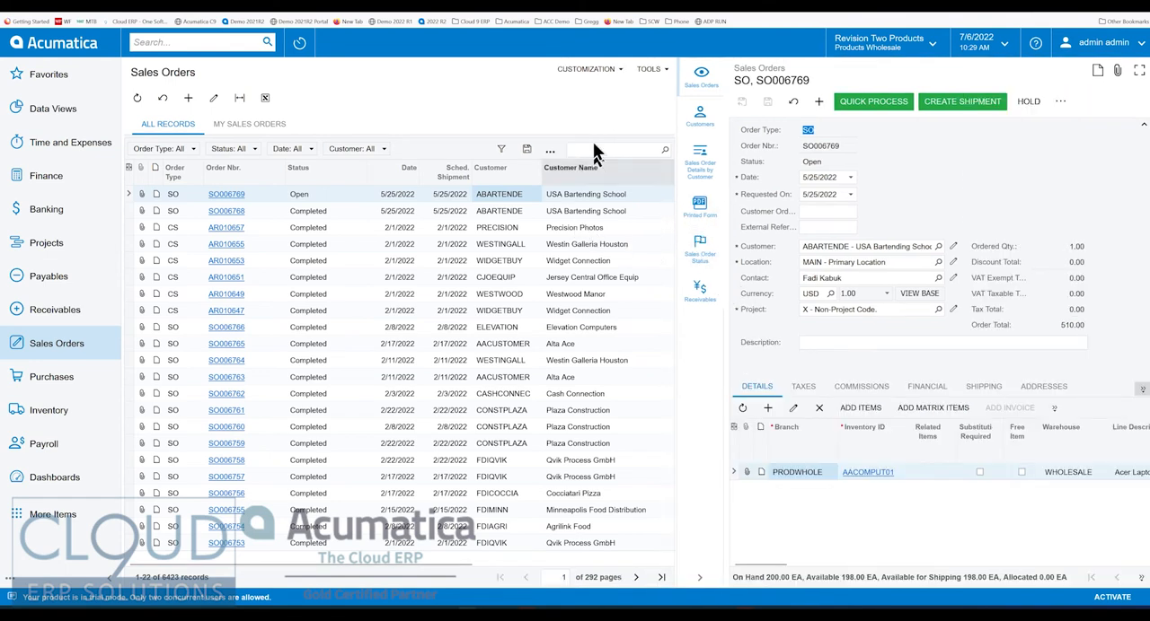
pyautogui.moveTo(485, 233)
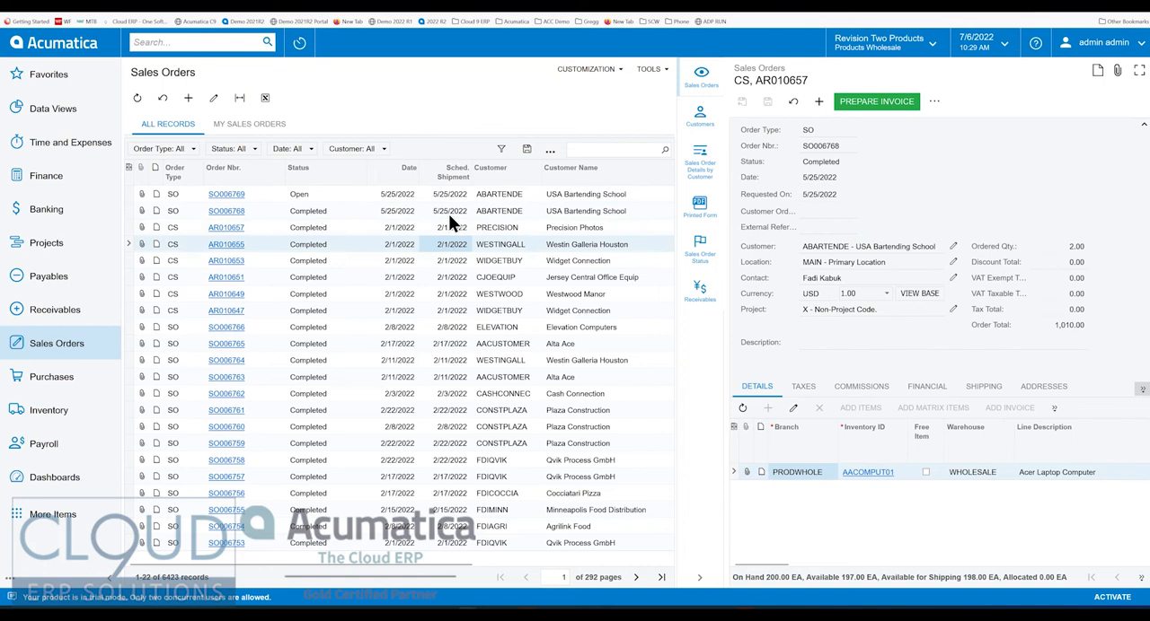
# Select the Westin Galleria Houston order (AR010653) in the Sales Orders grid
pyautogui.click(226, 244)
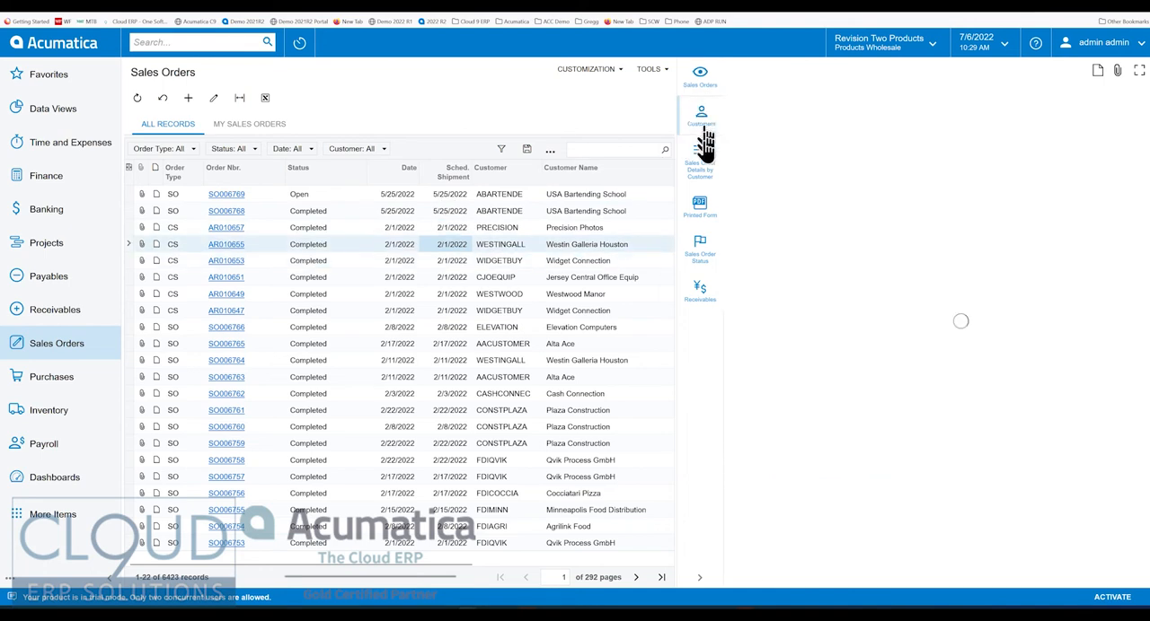
# Show the Westin Galleria Houston customer record with its Financial settings in the side panel
pyautogui.click(700, 115)
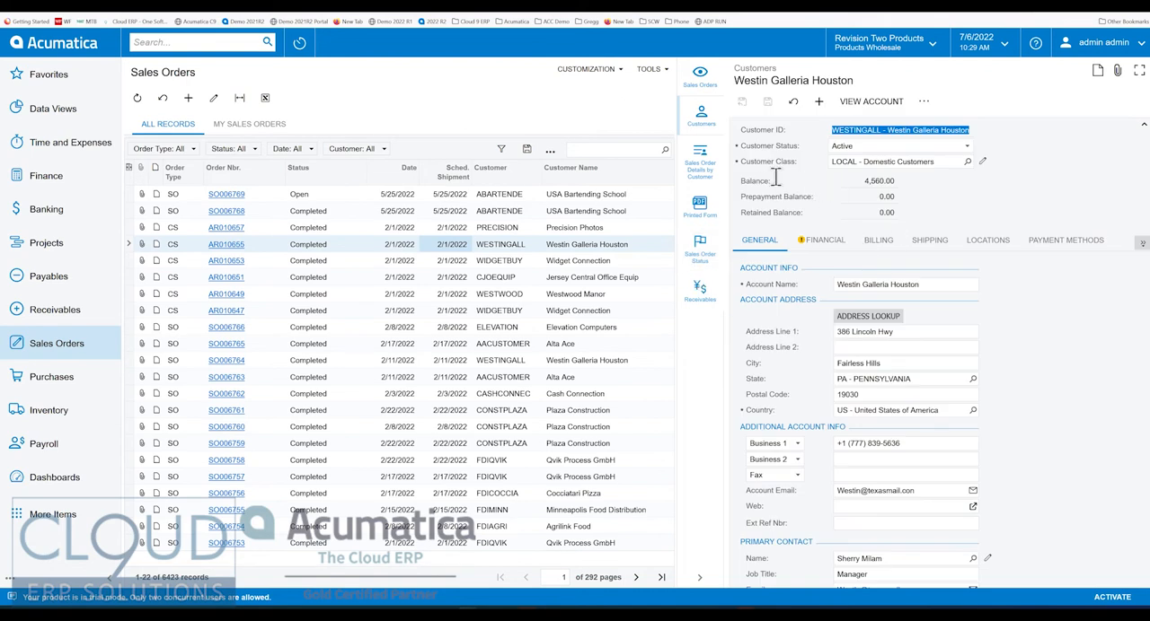
pyautogui.moveTo(789, 358)
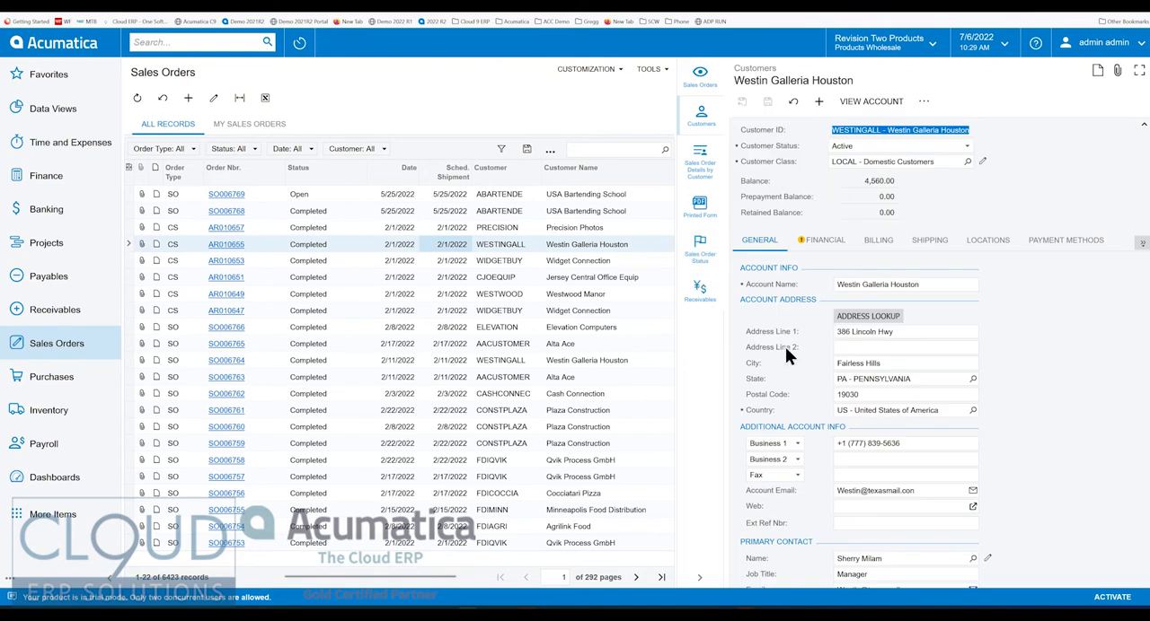
pyautogui.click(826, 240)
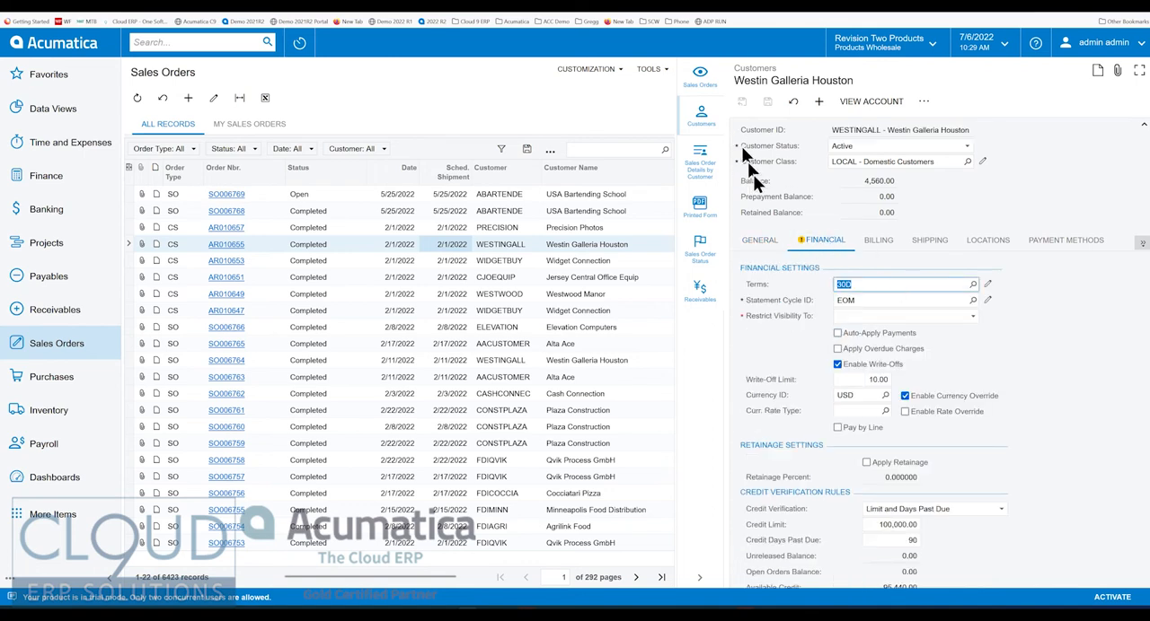
pyautogui.moveTo(584, 260)
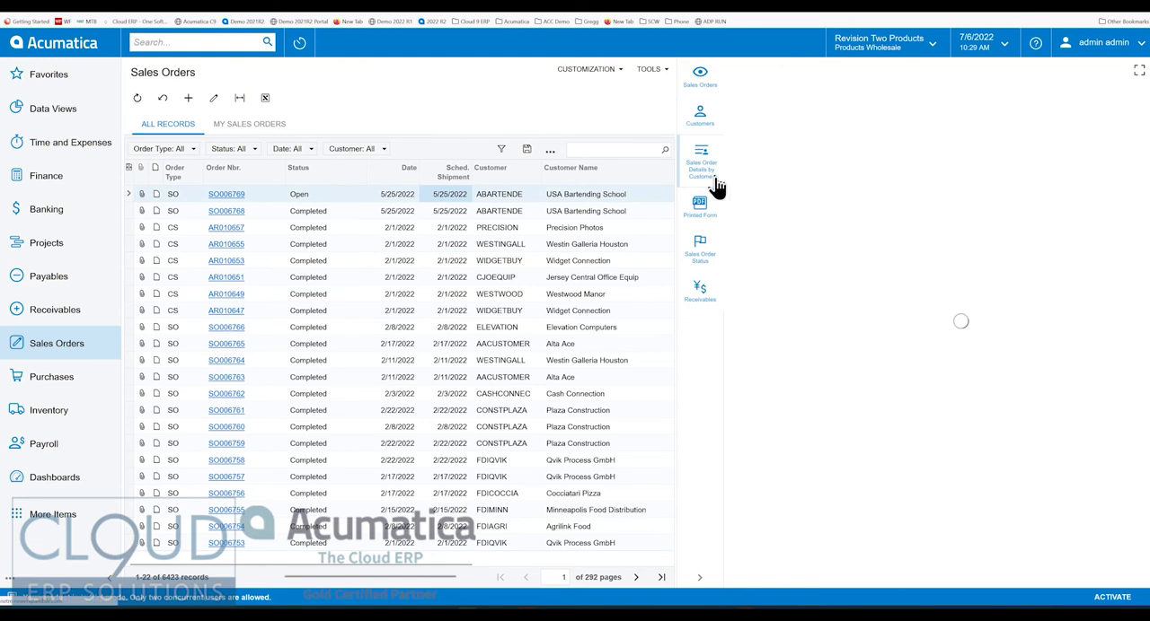
# Show the Sales Order Details by Customer report for USA Bartending School's order SO006769
pyautogui.click(701, 158)
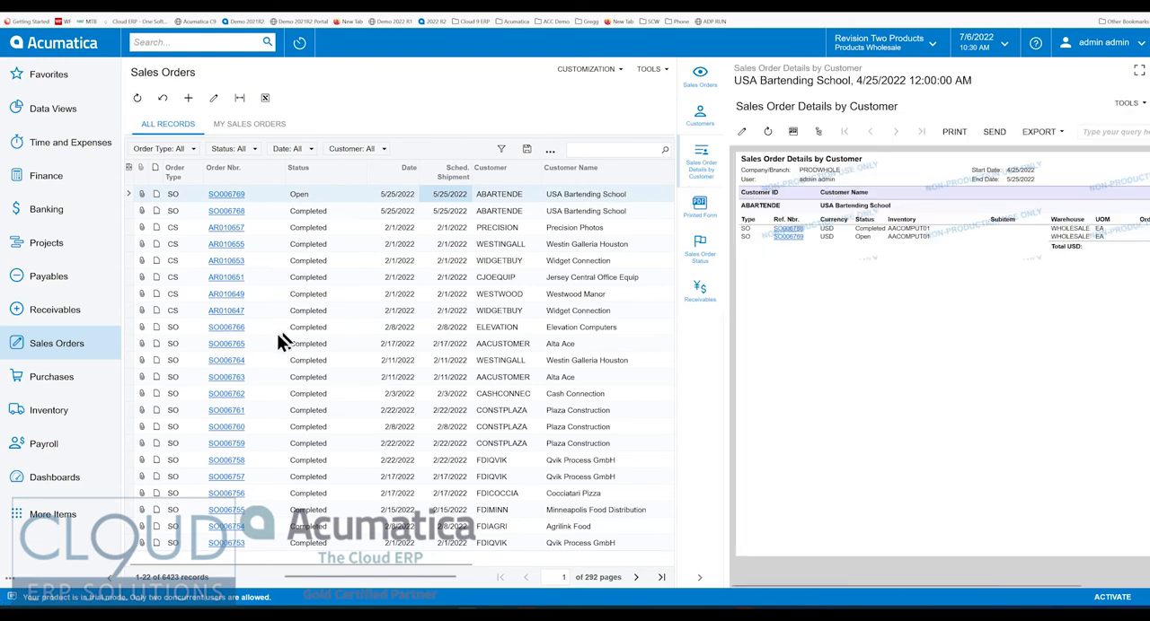
pyautogui.click(57, 343)
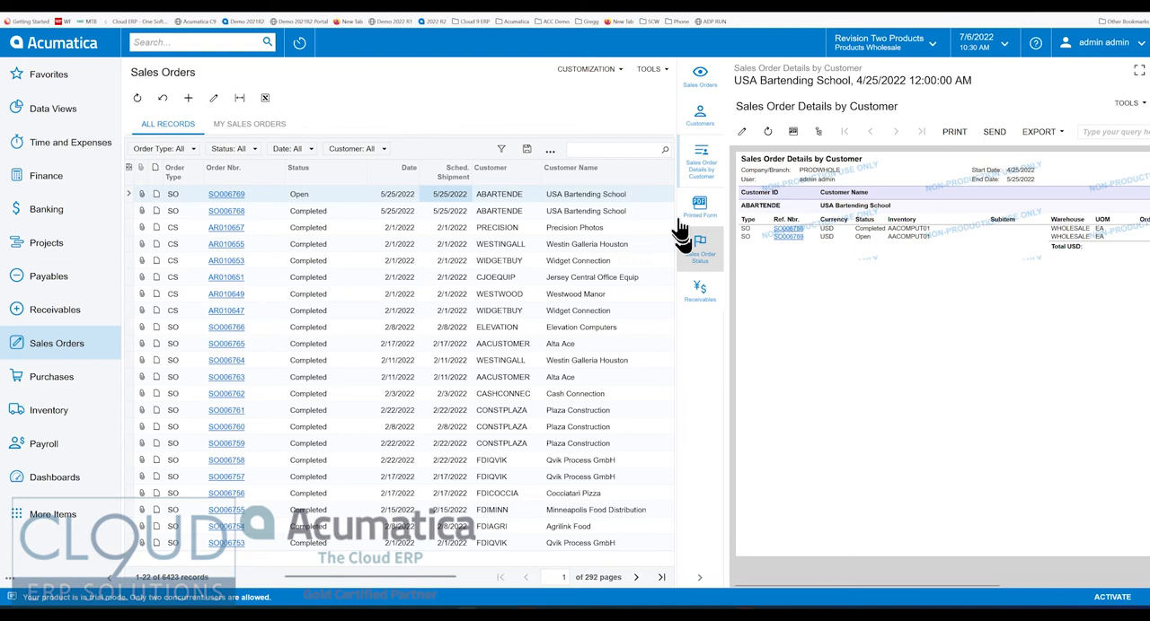
pyautogui.moveTo(359, 201)
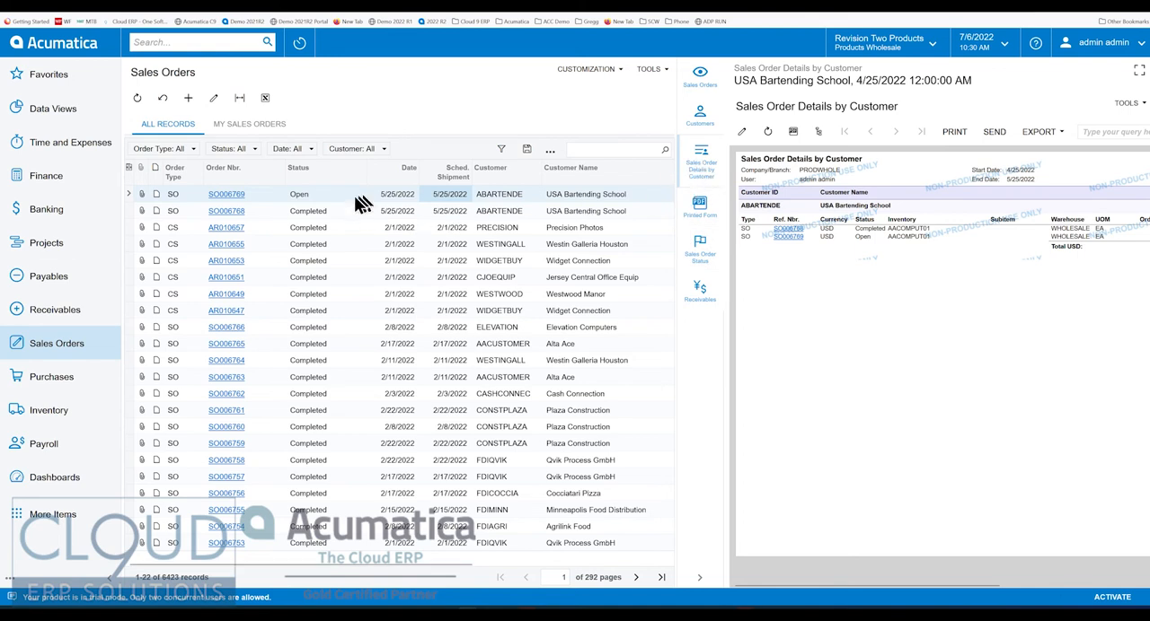
pyautogui.moveTo(352, 205)
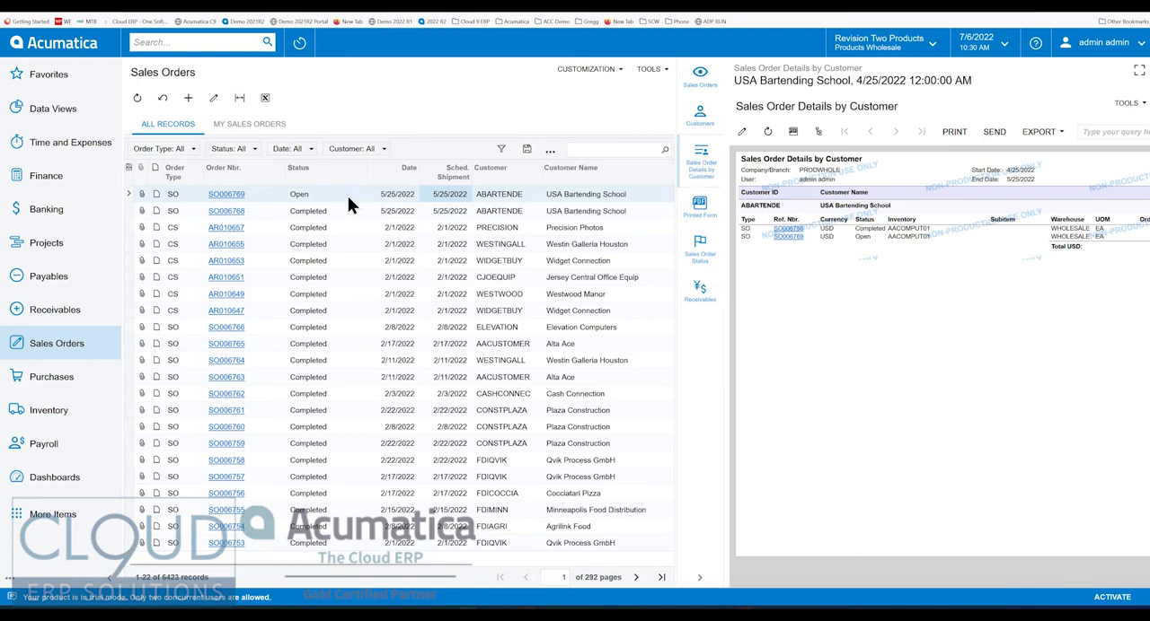
pyautogui.moveTo(521, 214)
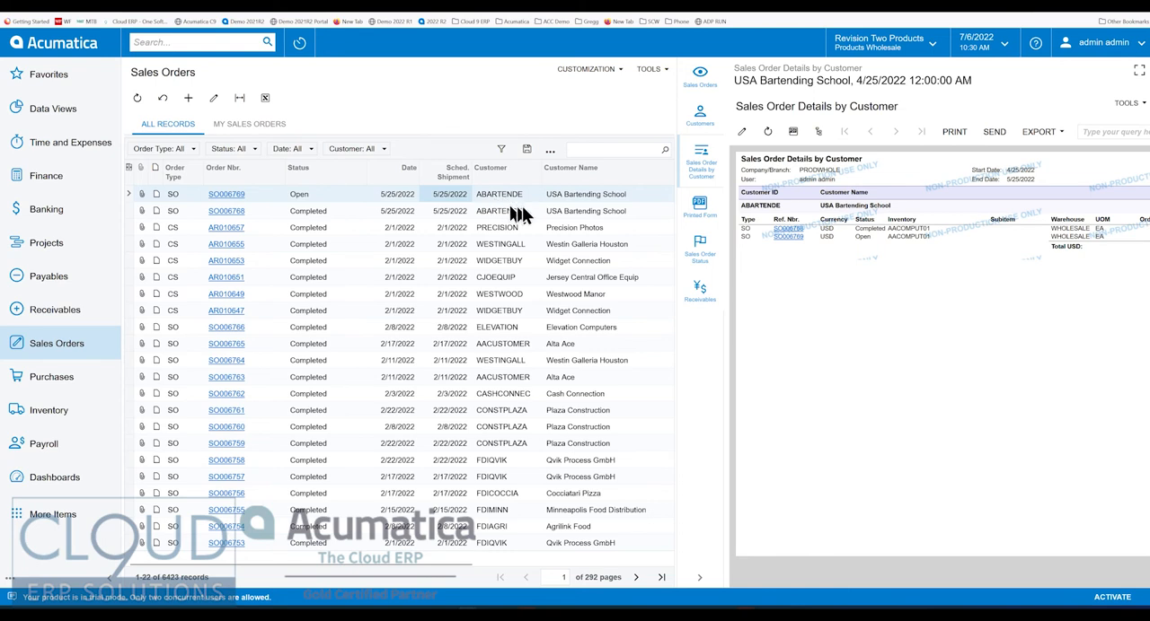
pyautogui.moveTo(927, 255)
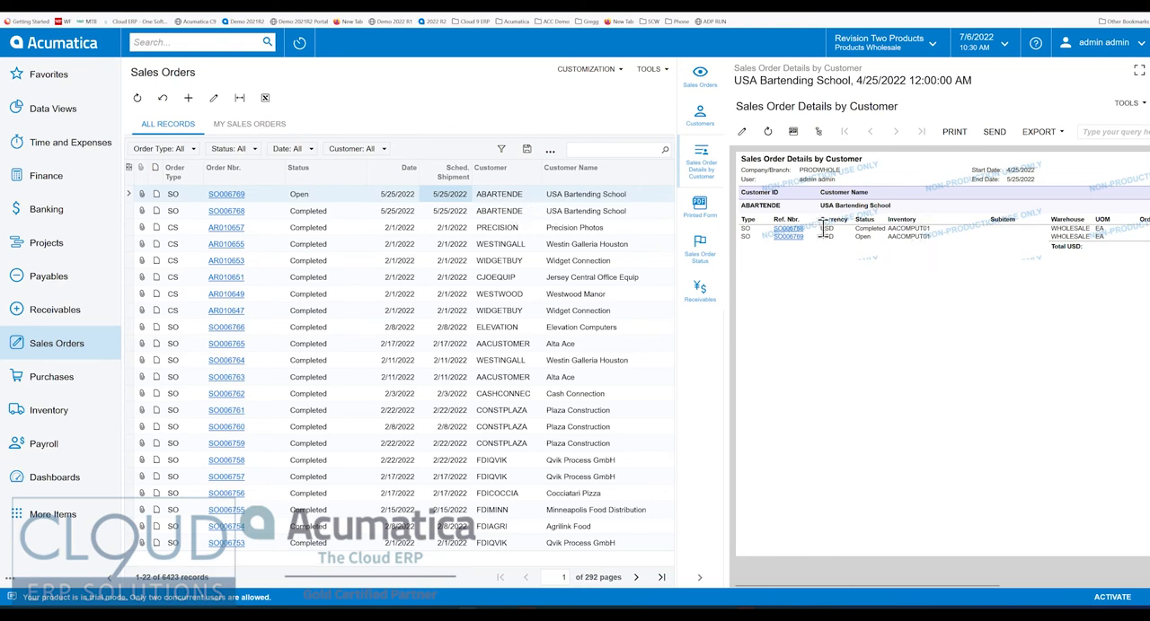
pyautogui.moveTo(823, 237)
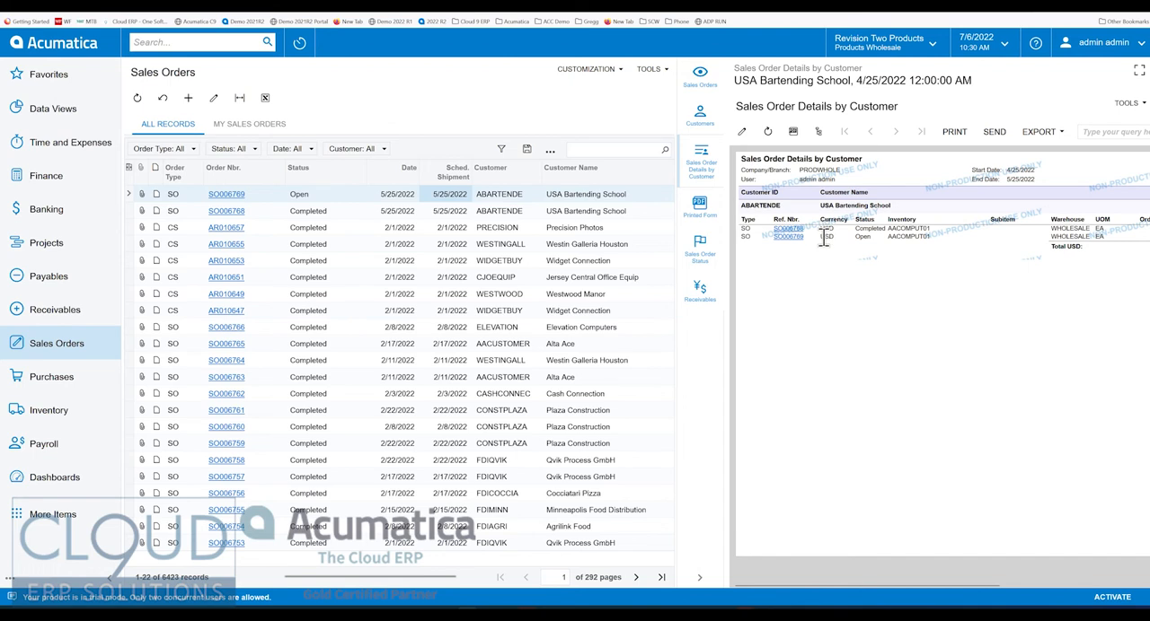
pyautogui.moveTo(825, 259)
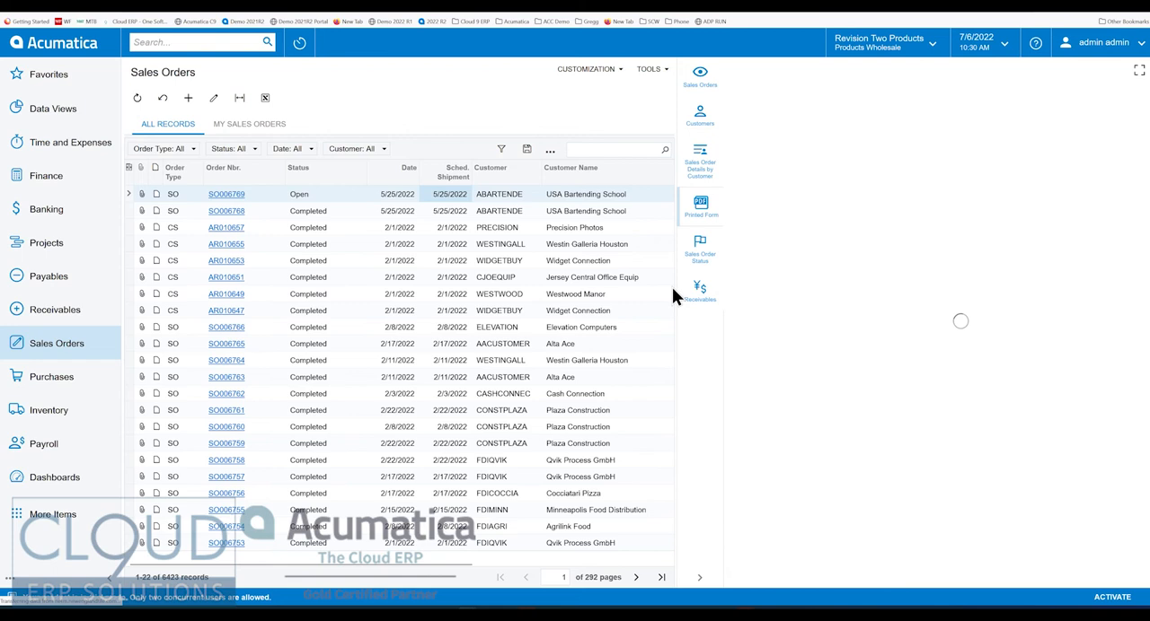
# Display the printed sales order form for SO006769, then select another order in the grid
pyautogui.click(701, 205)
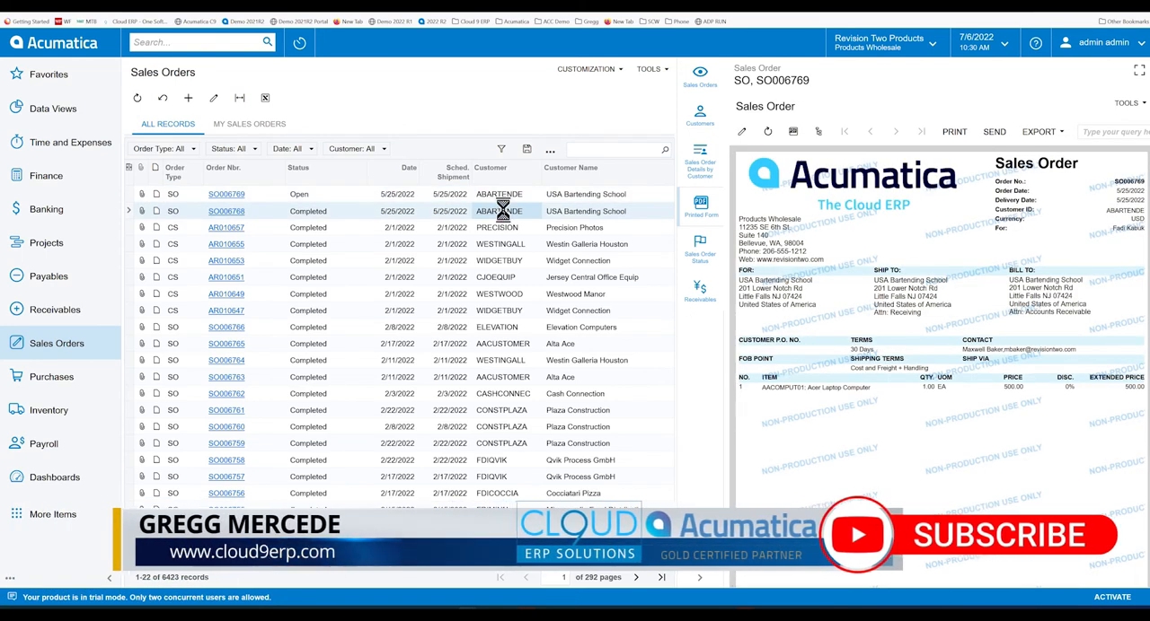
pyautogui.click(226, 212)
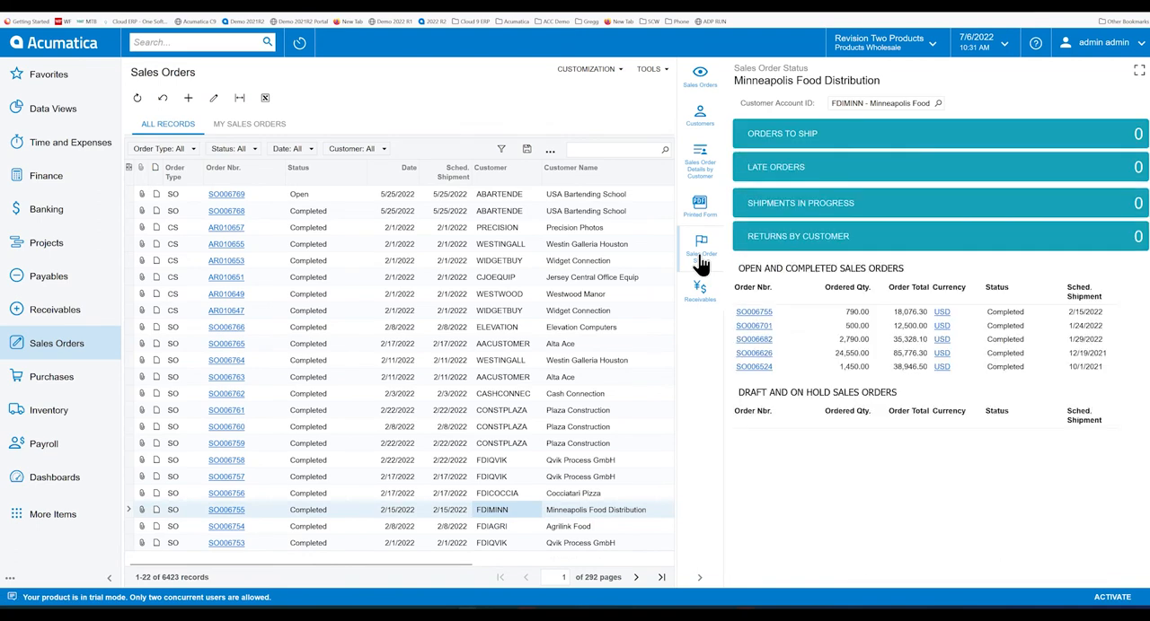
pyautogui.moveTo(790, 110)
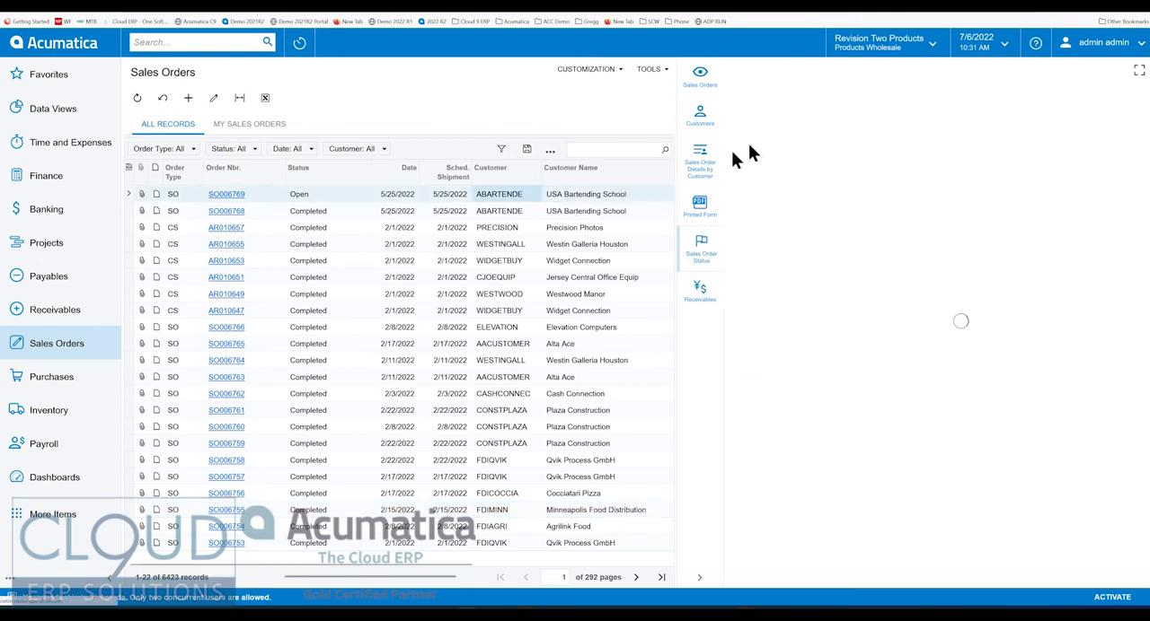
# Show and refresh USA Bartending School's Sales Order Status, then switch to its Invoices and Memos summary
pyautogui.click(700, 250)
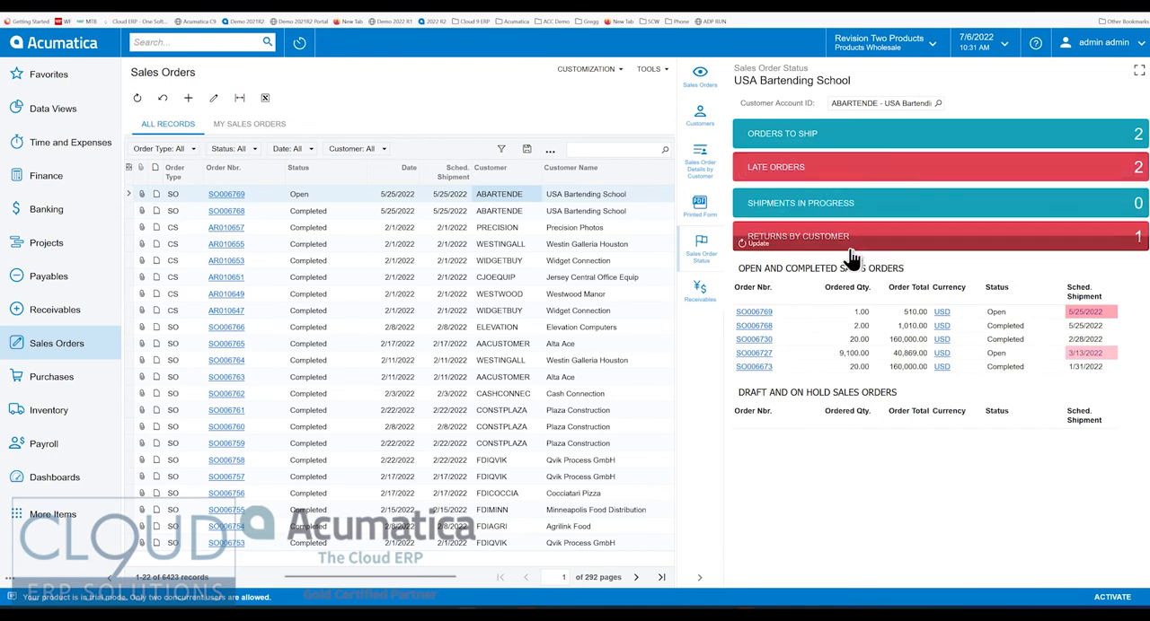
pyautogui.click(758, 244)
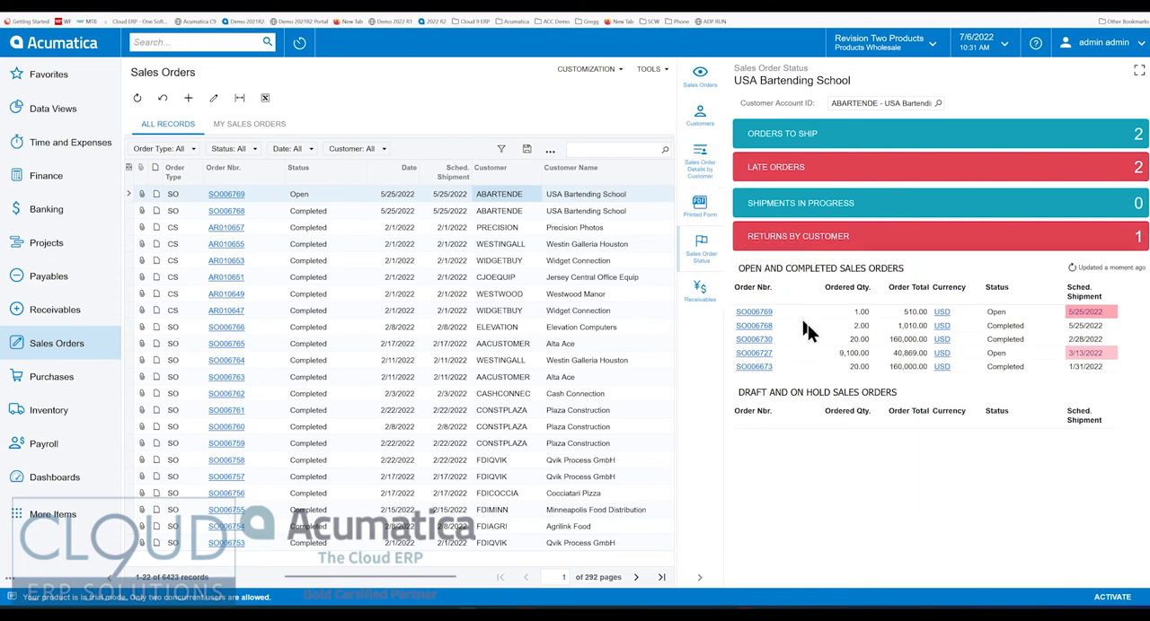
pyautogui.moveTo(826, 350)
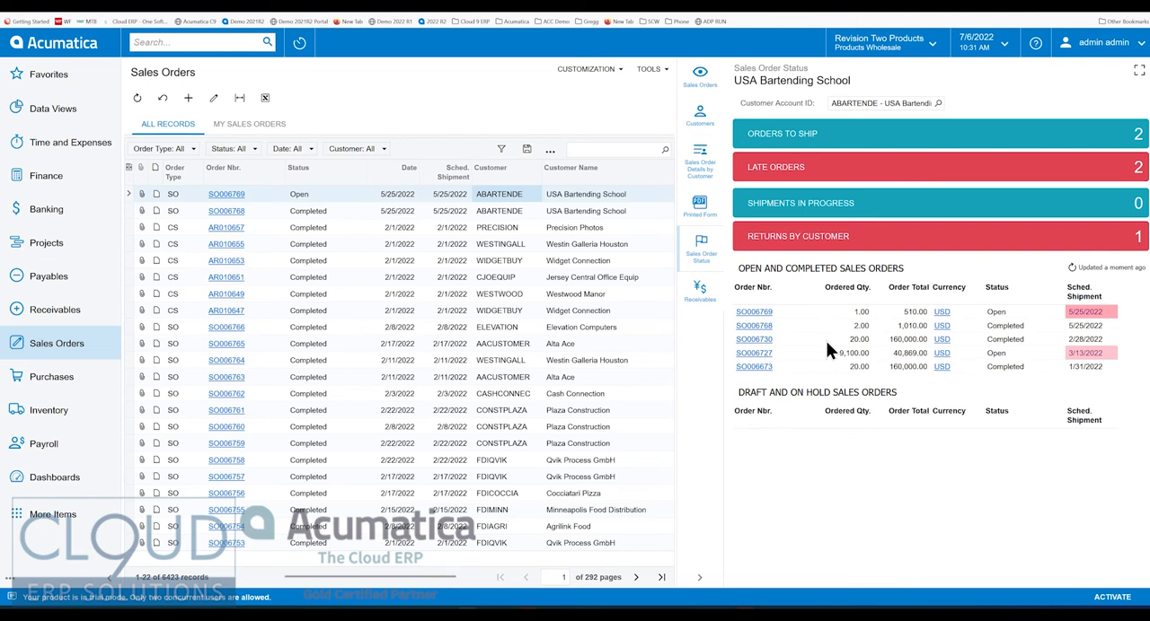
pyautogui.moveTo(923, 332)
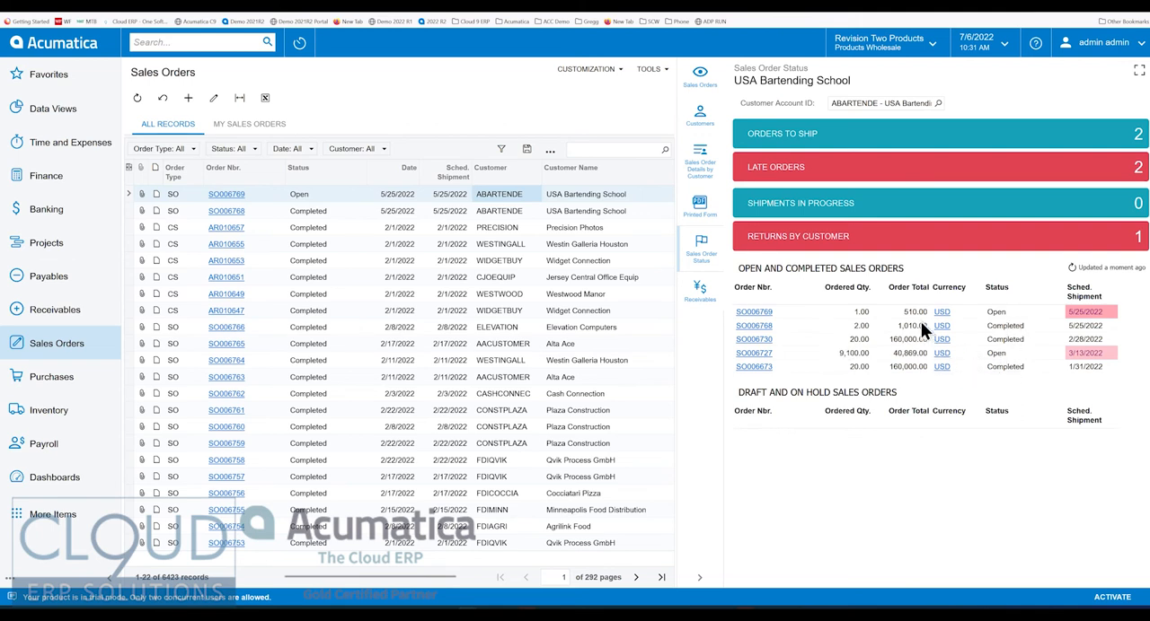
pyautogui.moveTo(1089, 375)
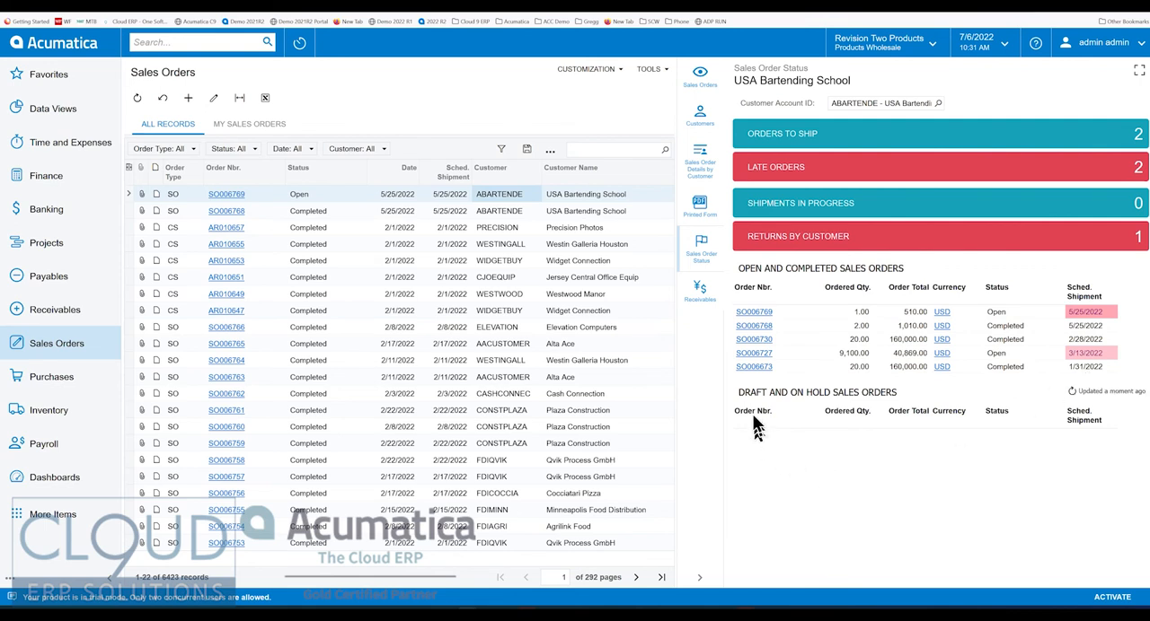
pyautogui.moveTo(1029, 477)
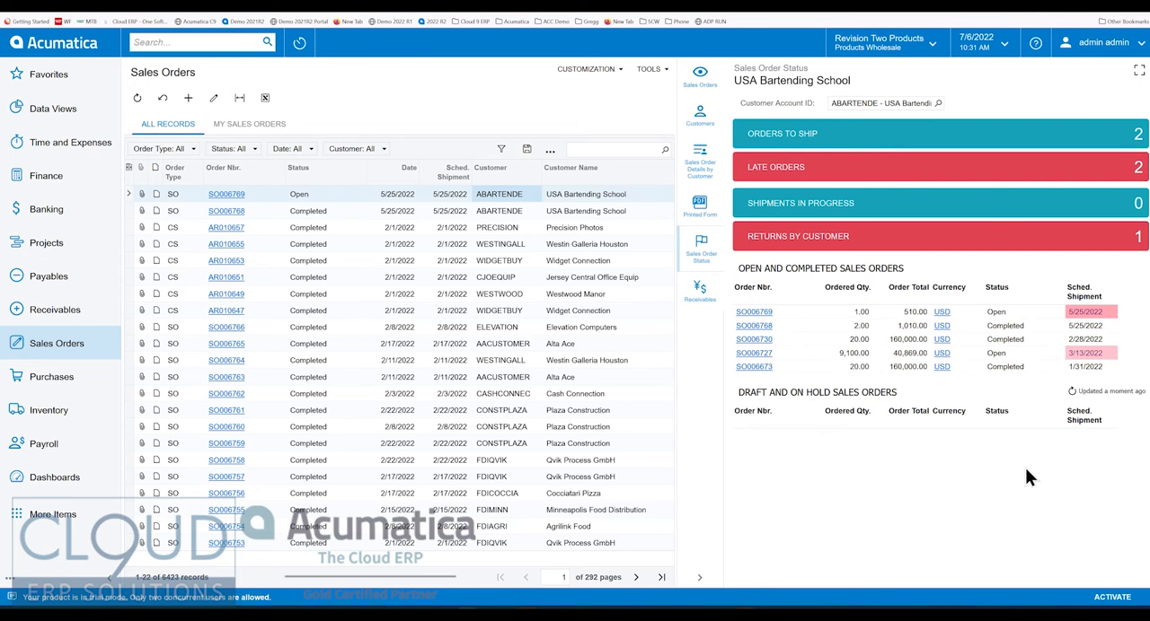
pyautogui.click(701, 289)
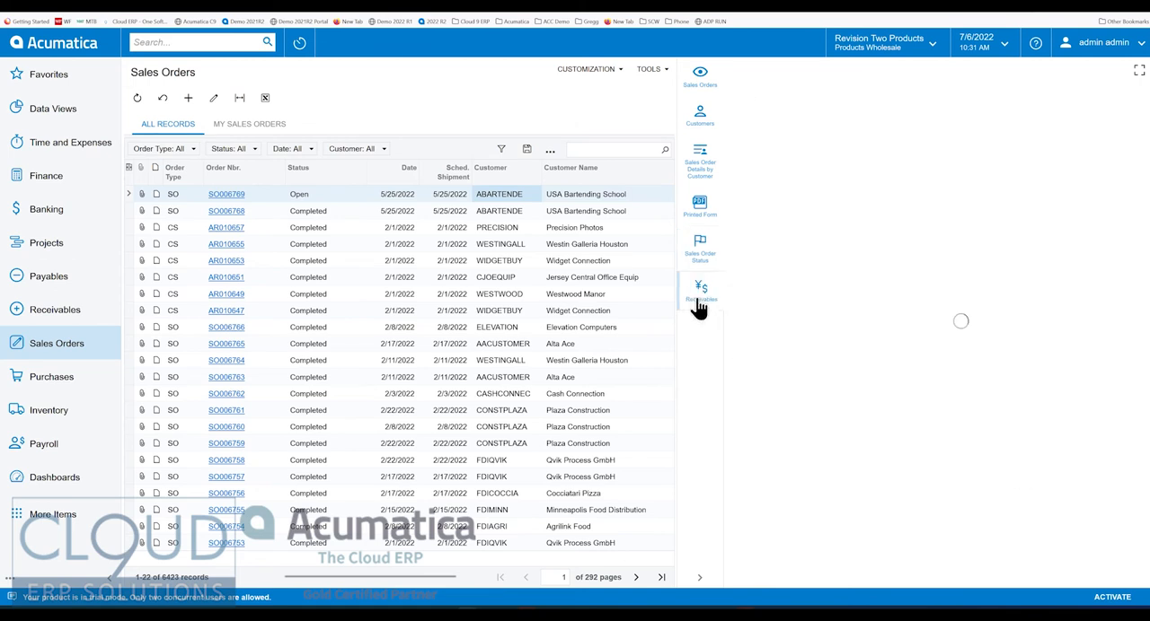
pyautogui.click(700, 289)
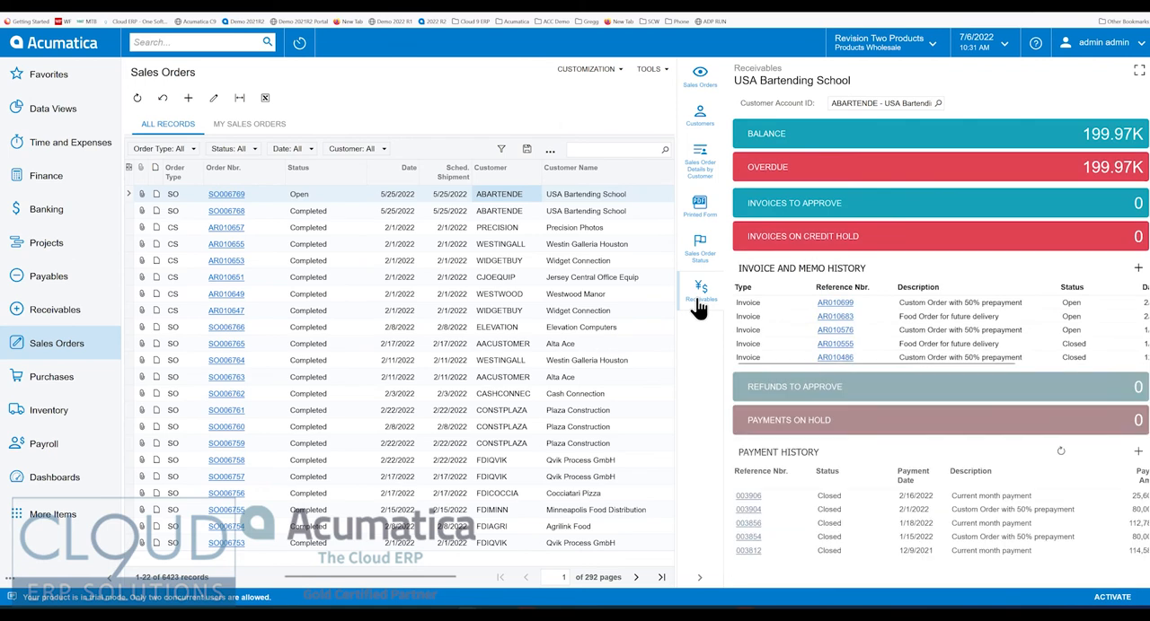
pyautogui.moveTo(675, 295)
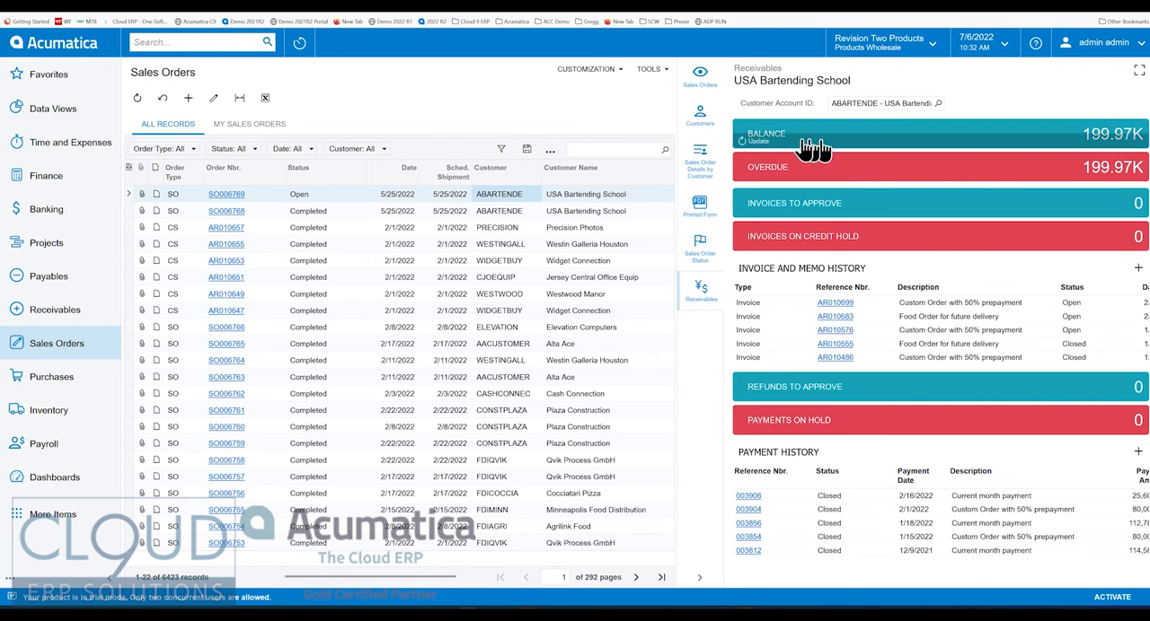
pyautogui.moveTo(871, 183)
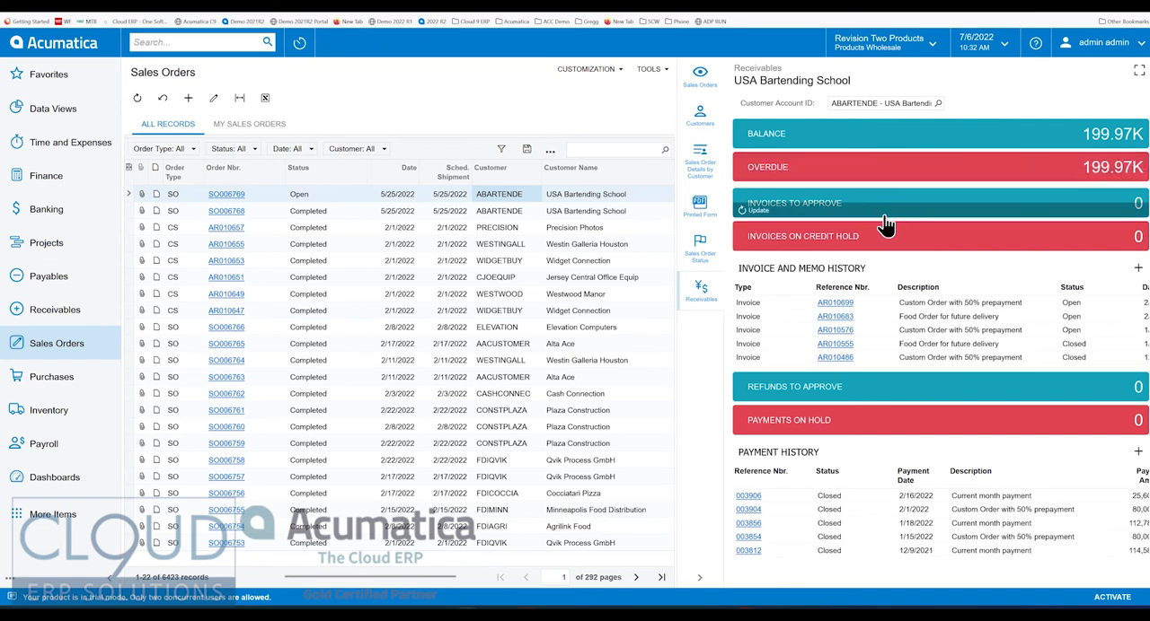
pyautogui.click(756, 210)
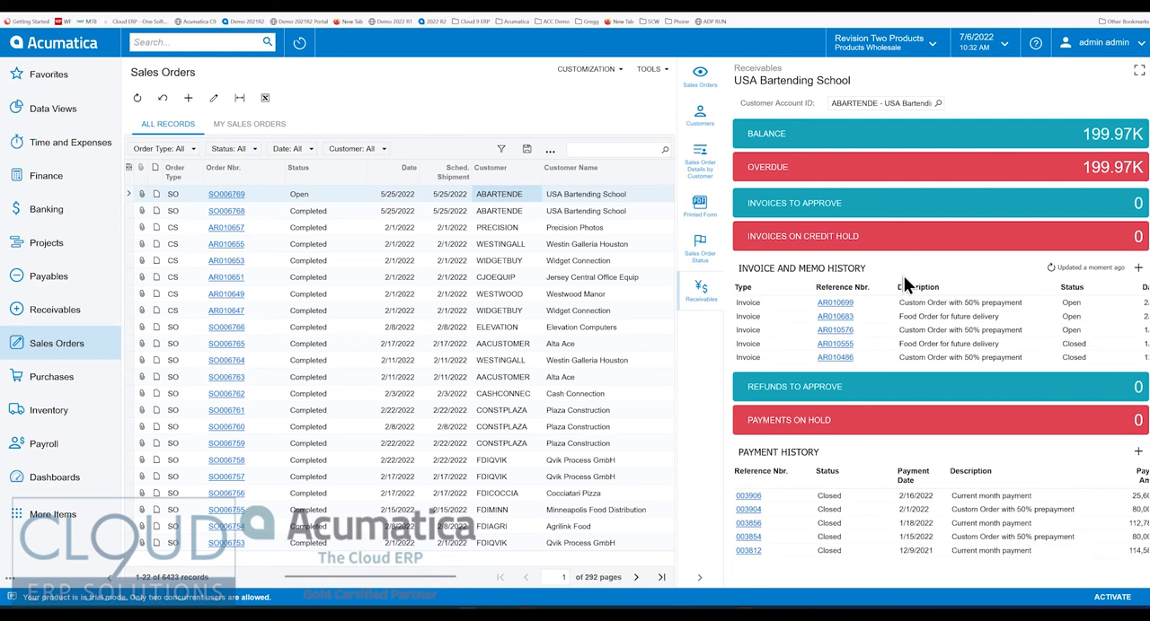
pyautogui.moveTo(924, 359)
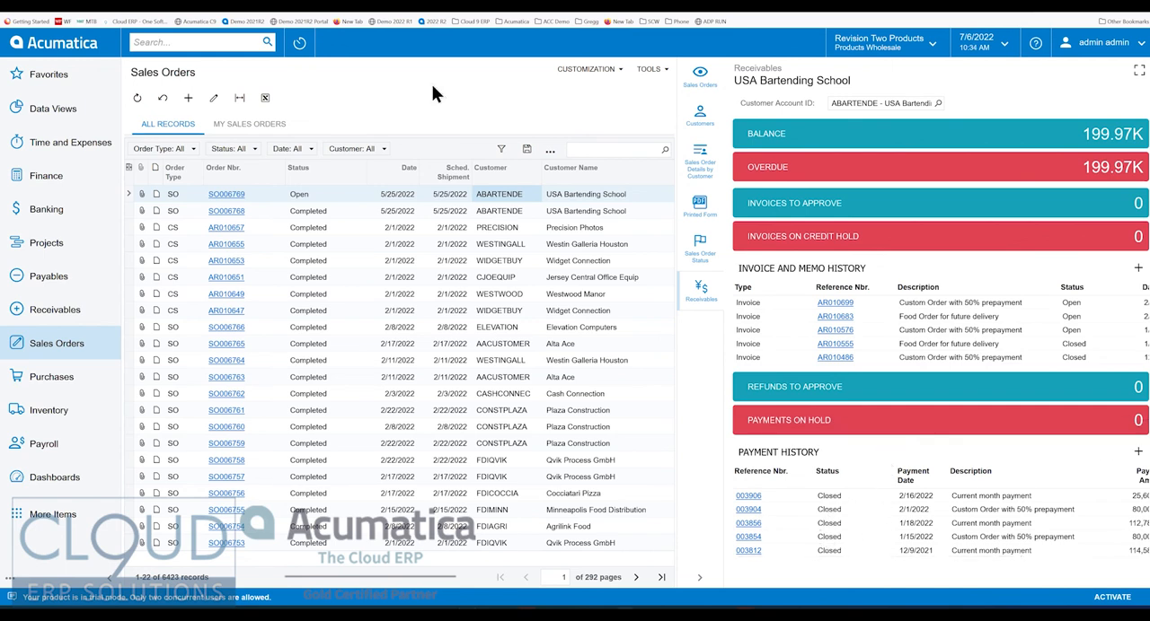
pyautogui.moveTo(232, 208)
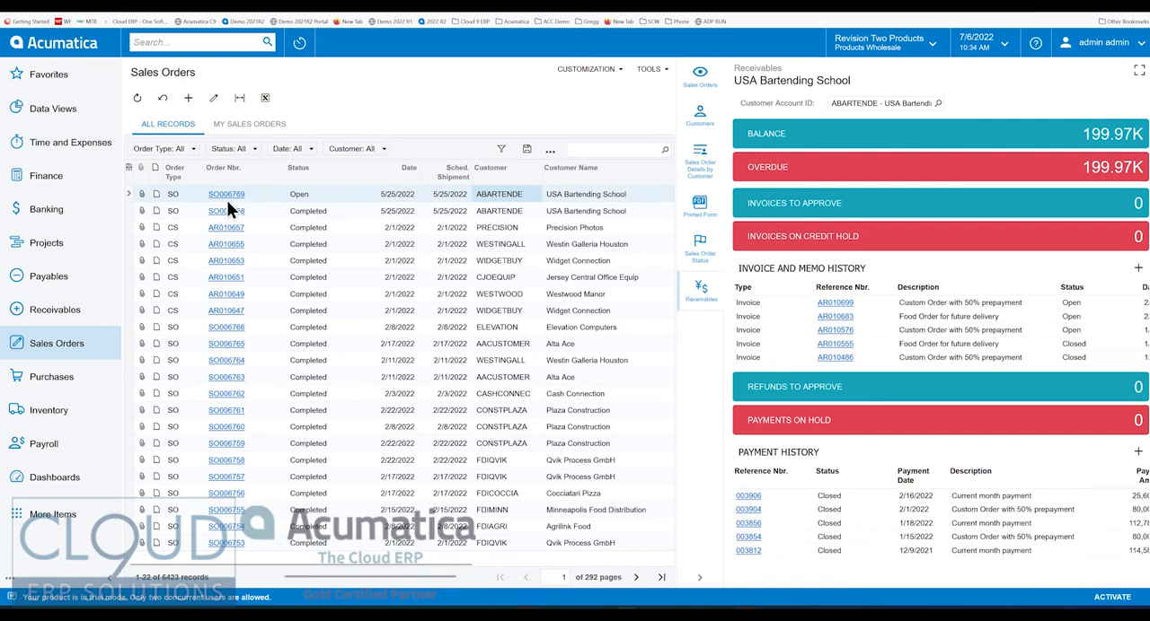
pyautogui.moveTo(440, 115)
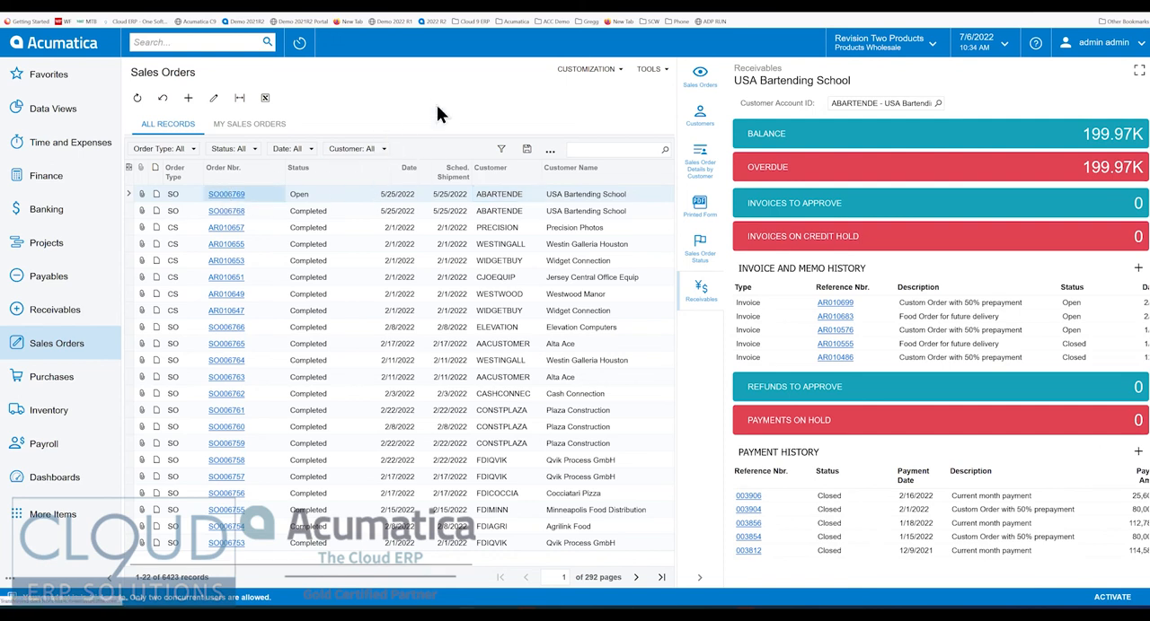
# Open sales order SO006769 in full and show its Invoices for Sales Orders panel (no records)
pyautogui.click(227, 194)
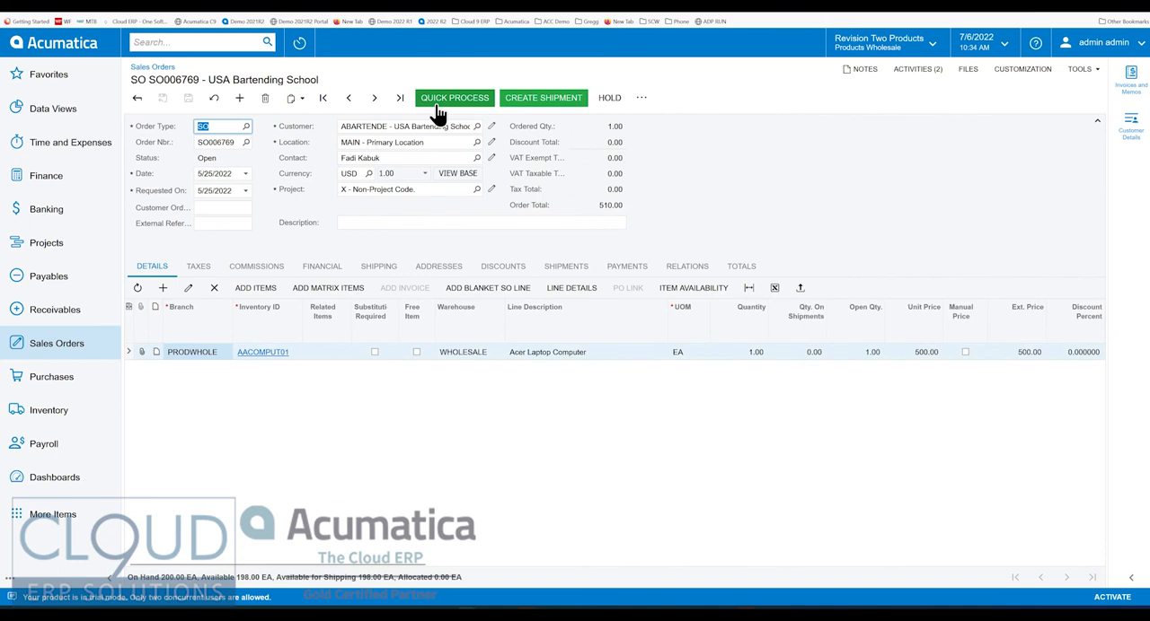
pyautogui.moveTo(873, 169)
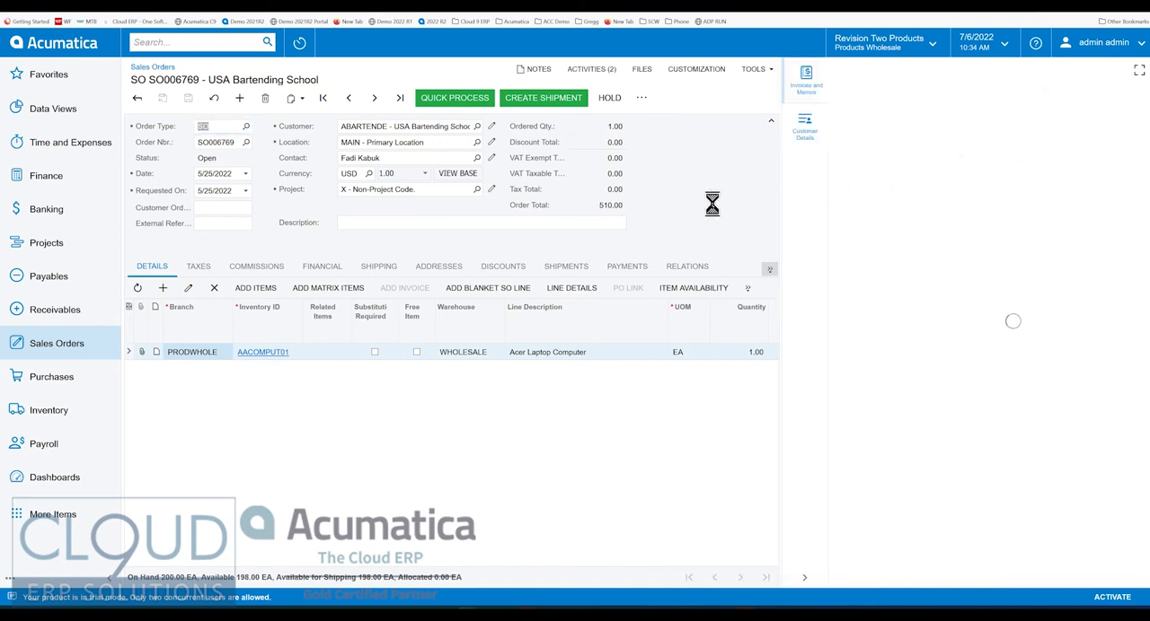
pyautogui.click(805, 75)
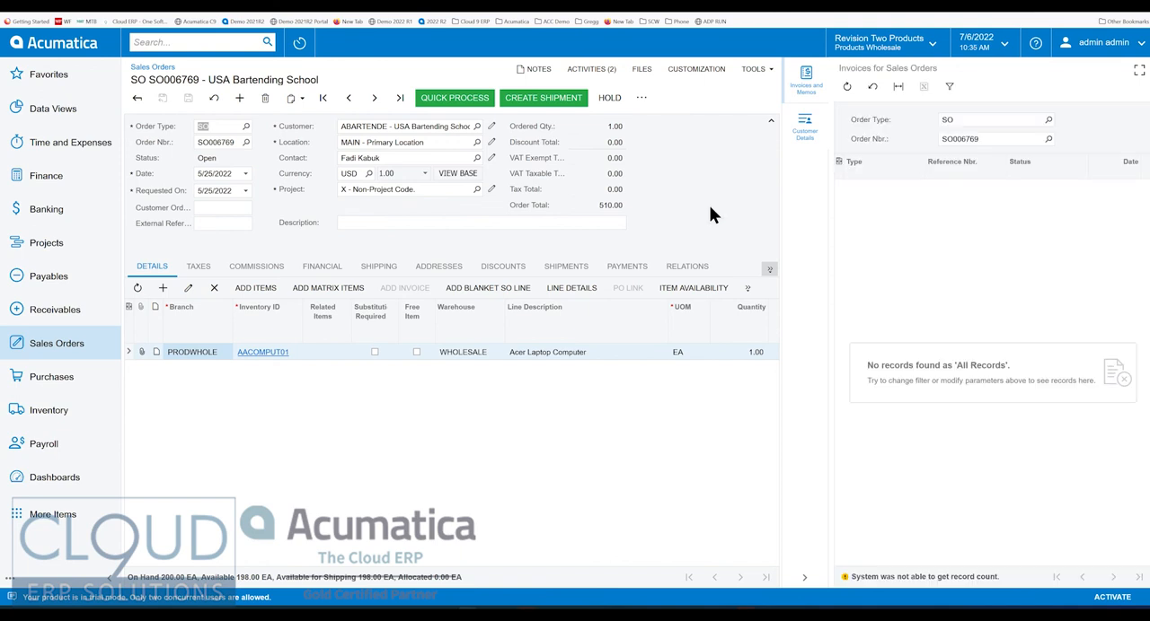
pyautogui.moveTo(693, 208)
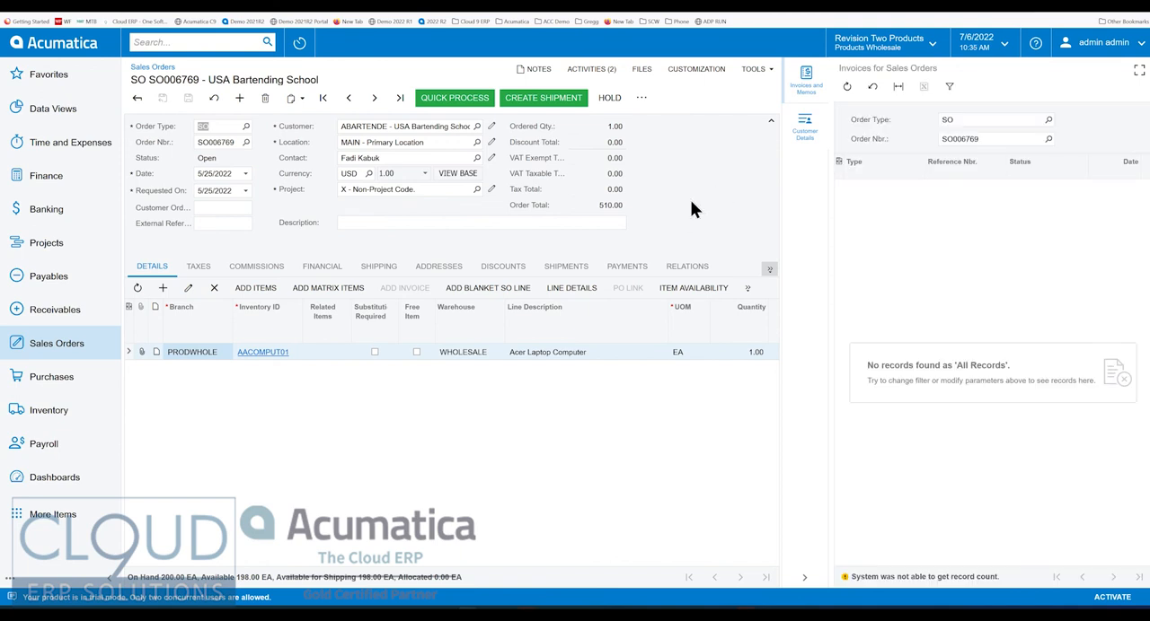
pyautogui.moveTo(770, 219)
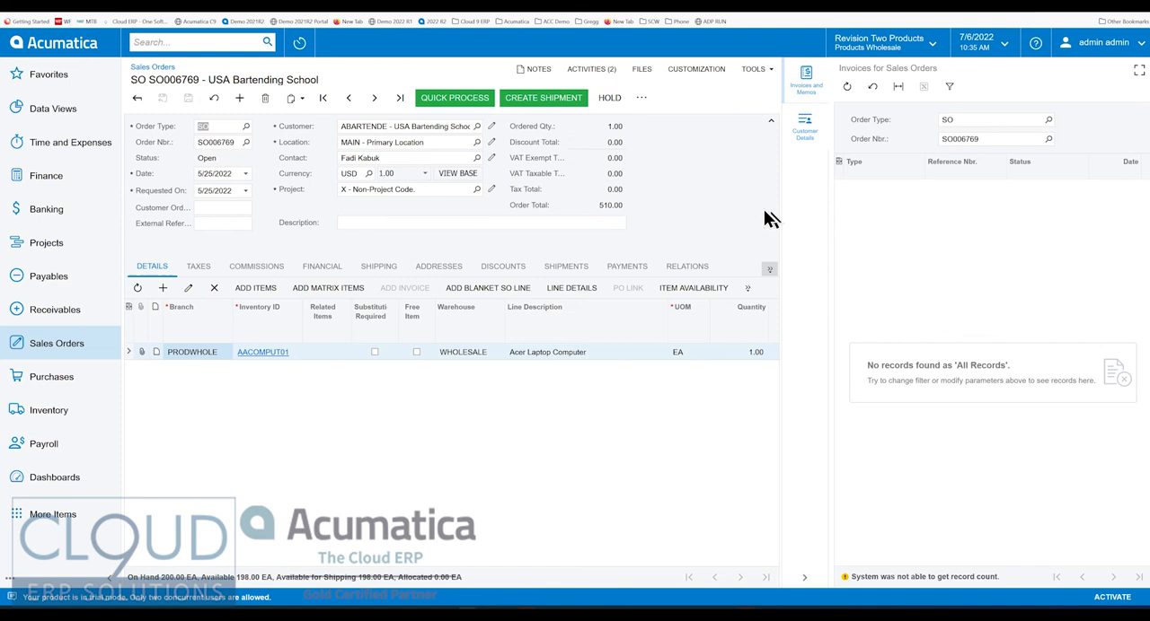
pyautogui.moveTo(528, 158)
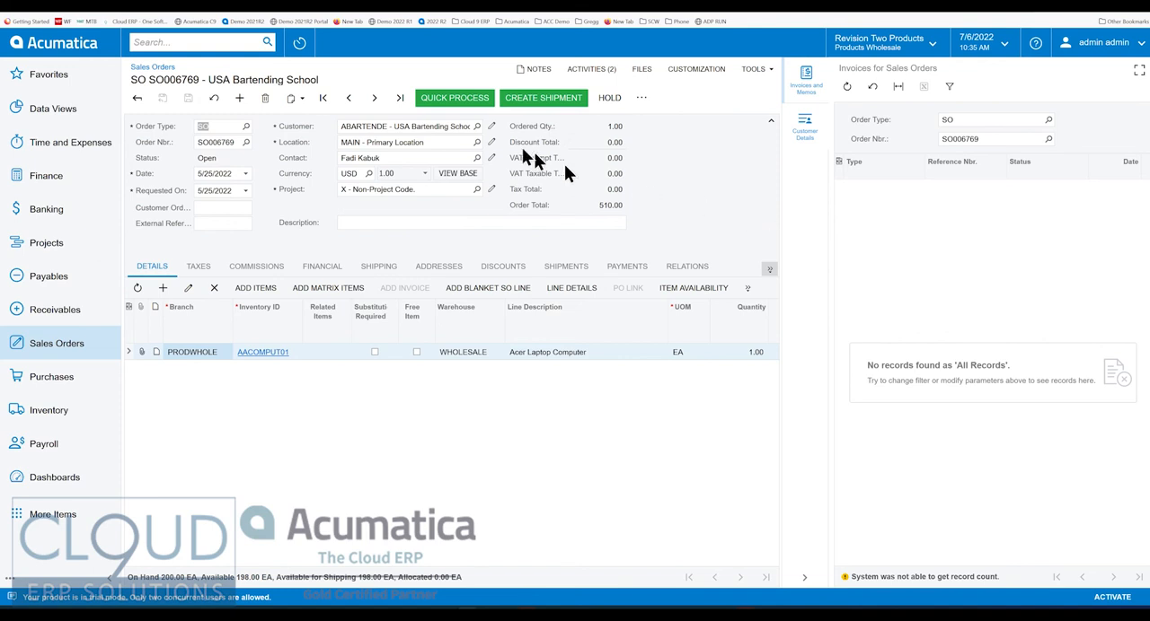
# Step through records to SO001252 and SO001253 for Agrilink Food, keeping the invoices panel shown
pyautogui.click(374, 97)
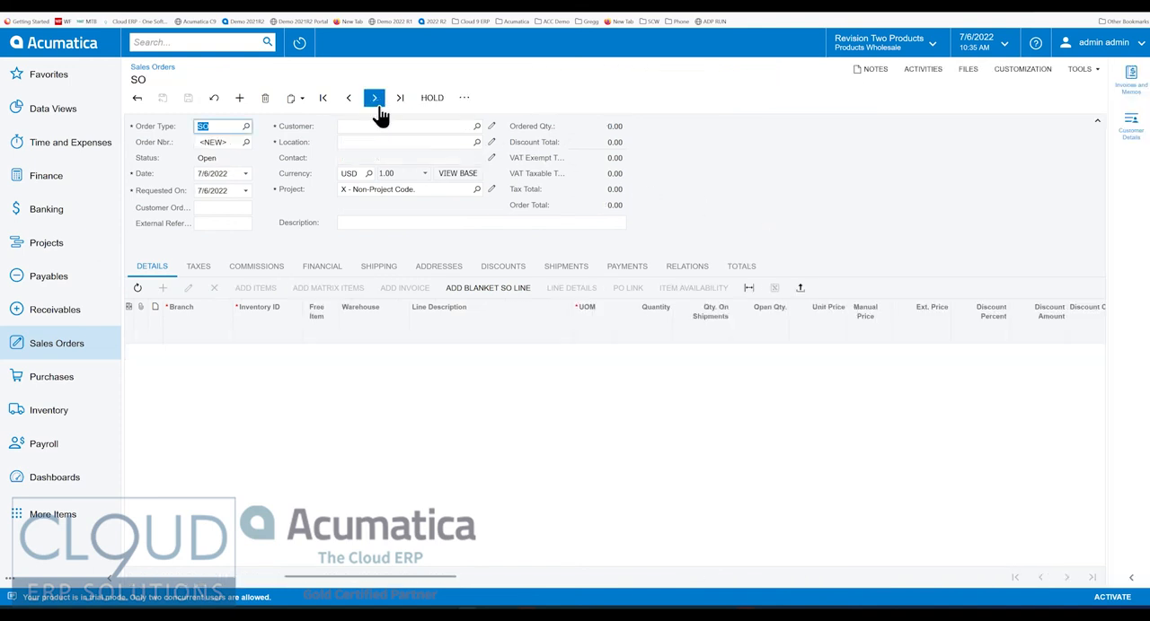
pyautogui.click(374, 97)
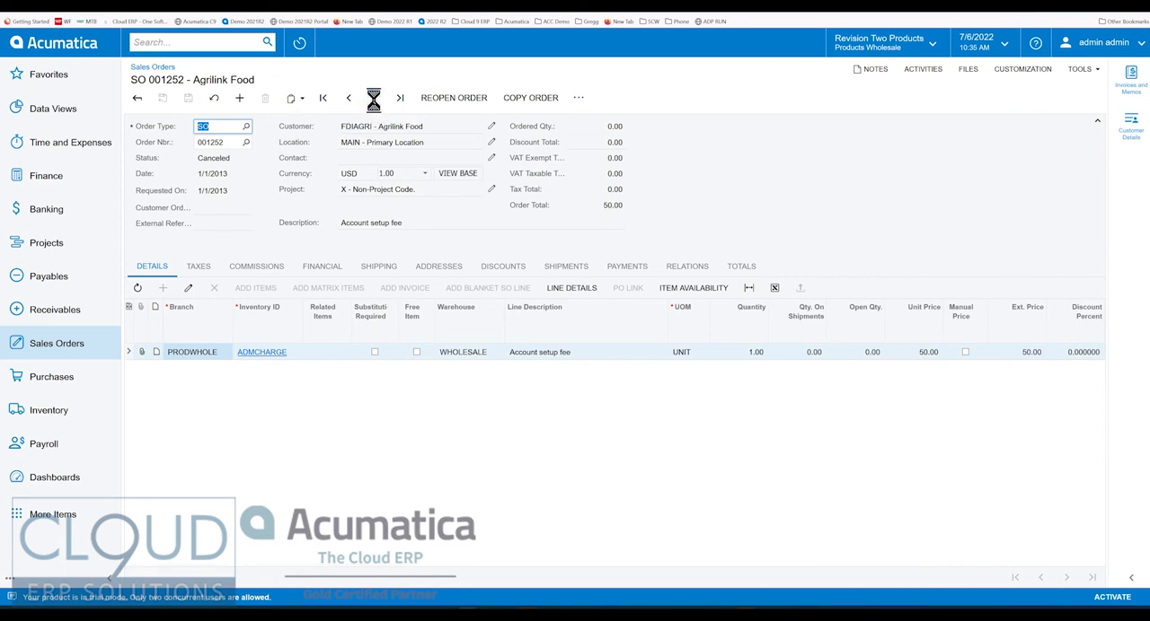
pyautogui.click(373, 97)
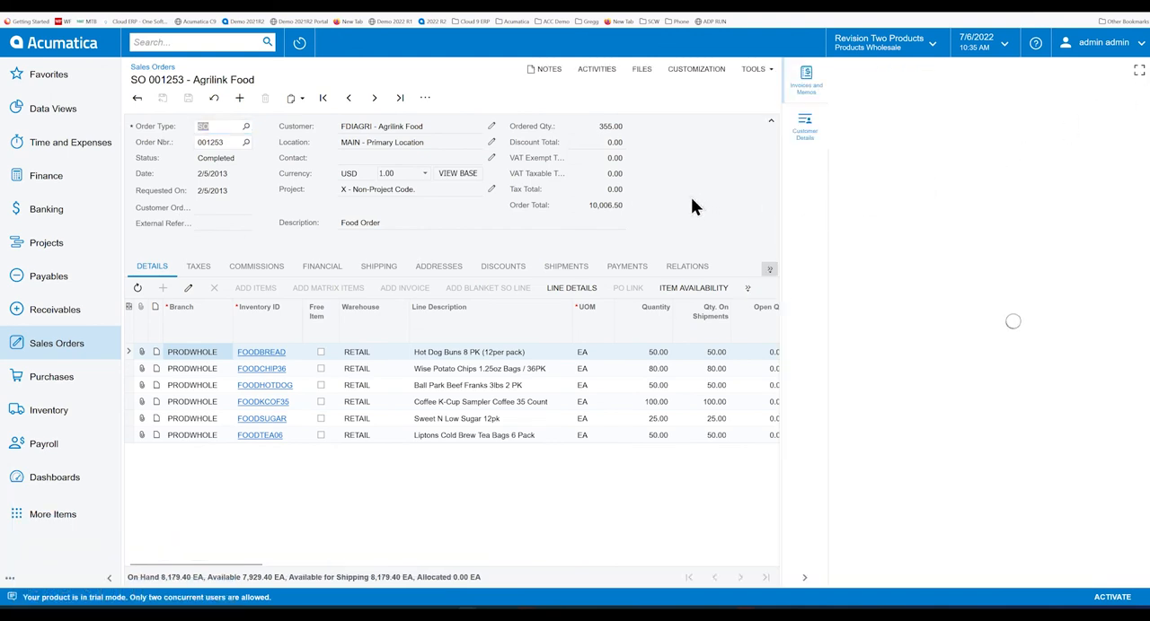
pyautogui.click(805, 76)
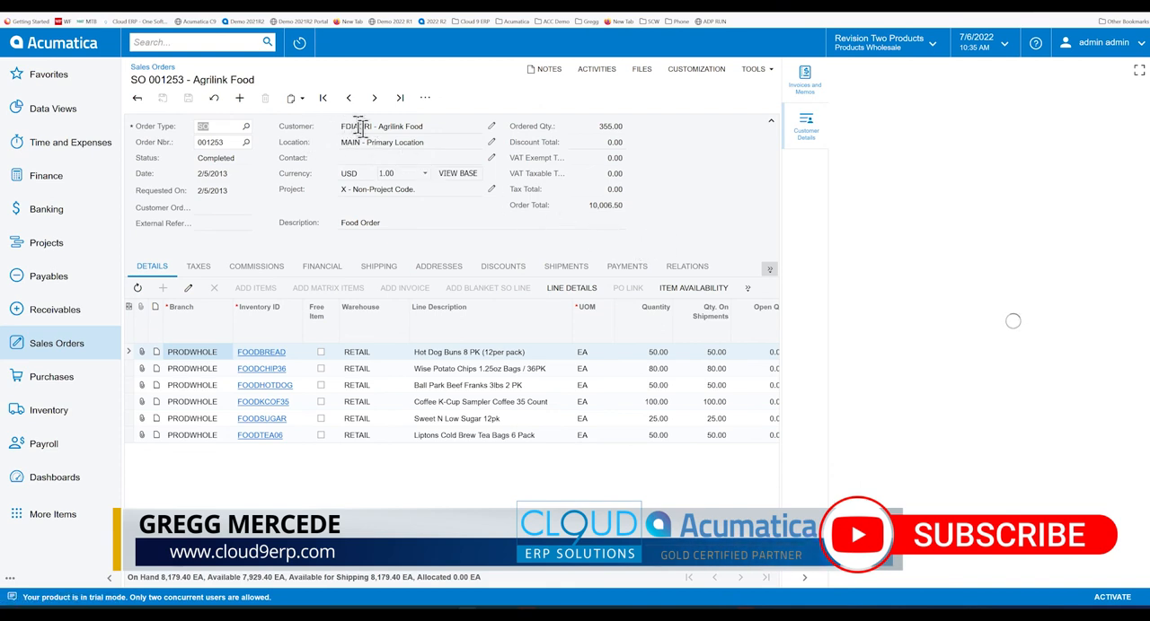
# Show Agrilink Food's Customer Details panel with Include Unreleased Documents ticked (balance 736,394.50)
pyautogui.click(804, 125)
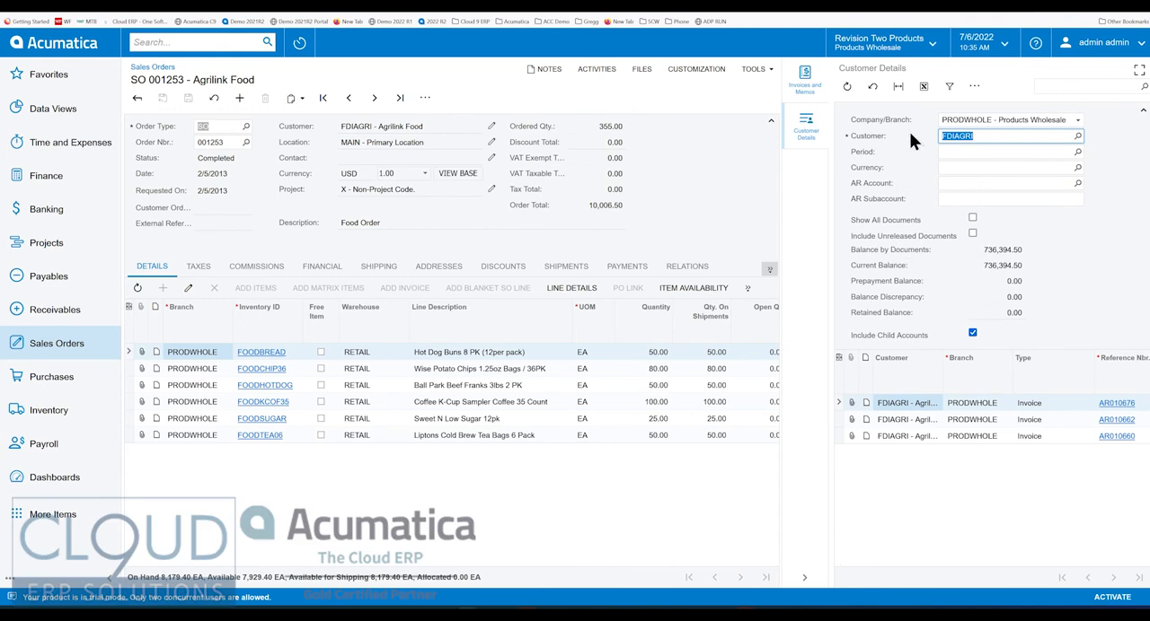
pyautogui.moveTo(916, 467)
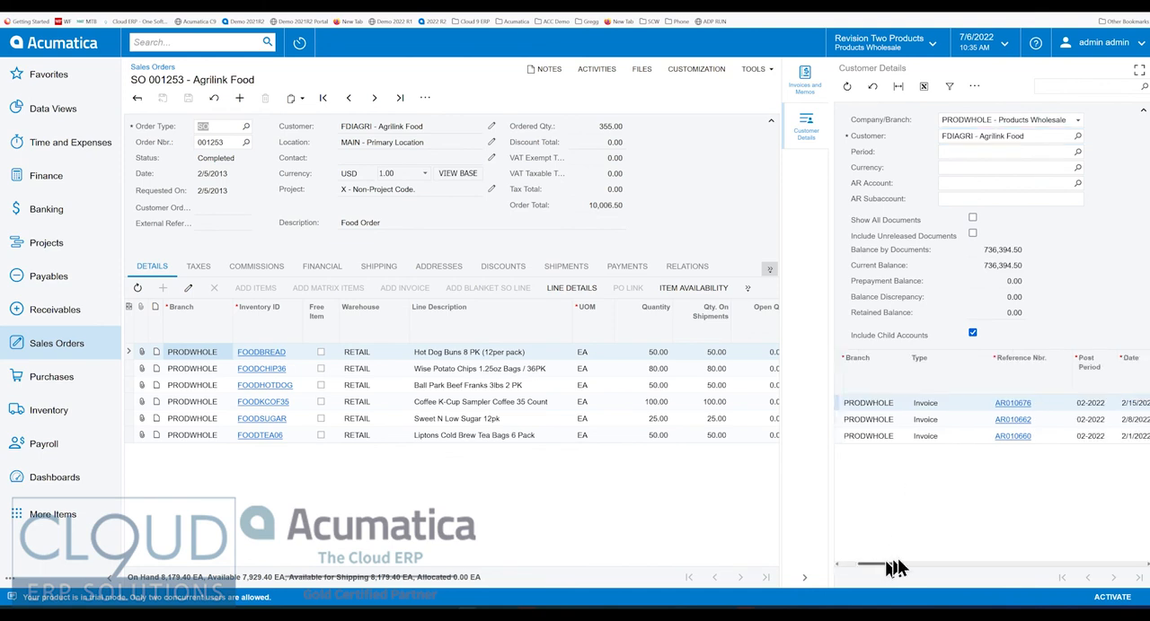
pyautogui.moveTo(896, 564); pyautogui.dragTo(844, 564)
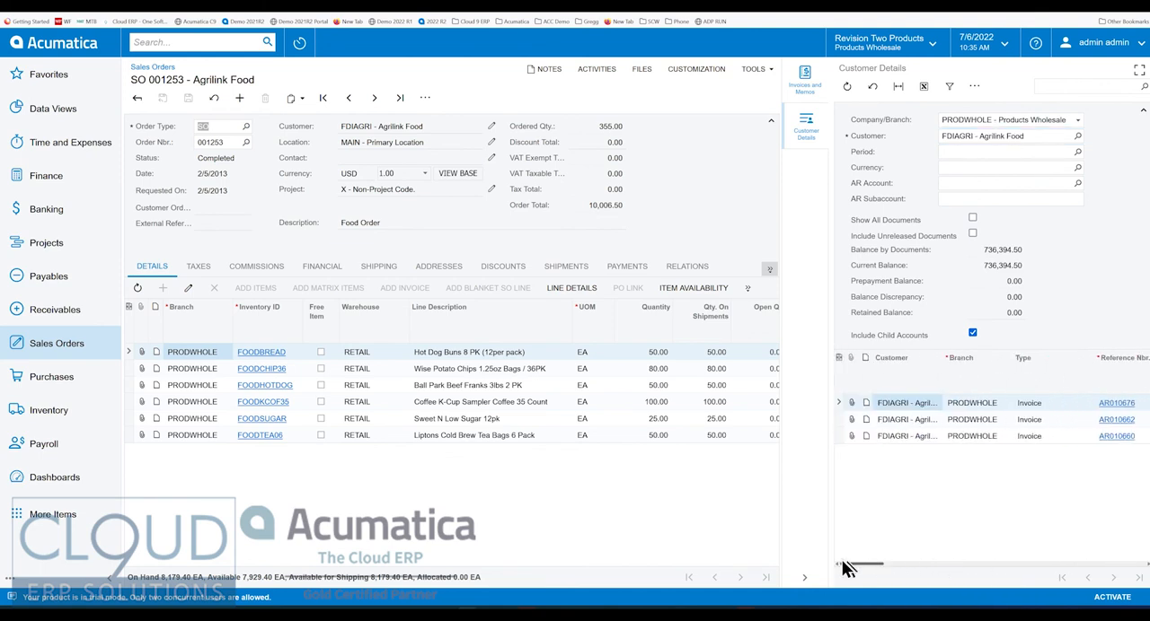
pyautogui.click(972, 219)
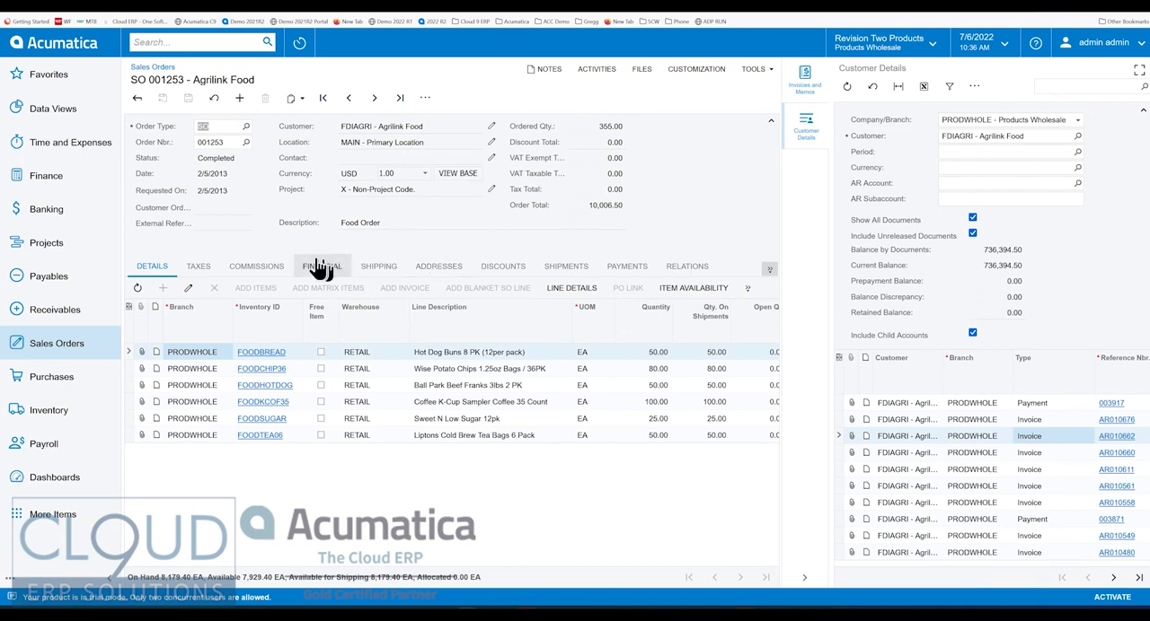
pyautogui.moveTo(273, 225)
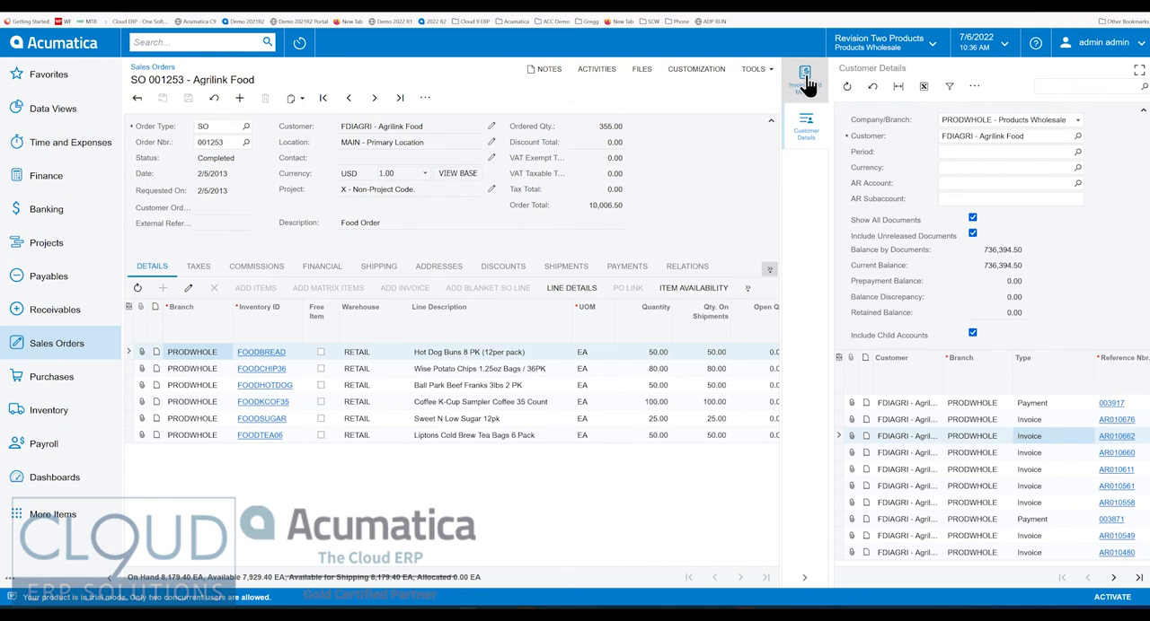
pyautogui.moveTo(805, 75)
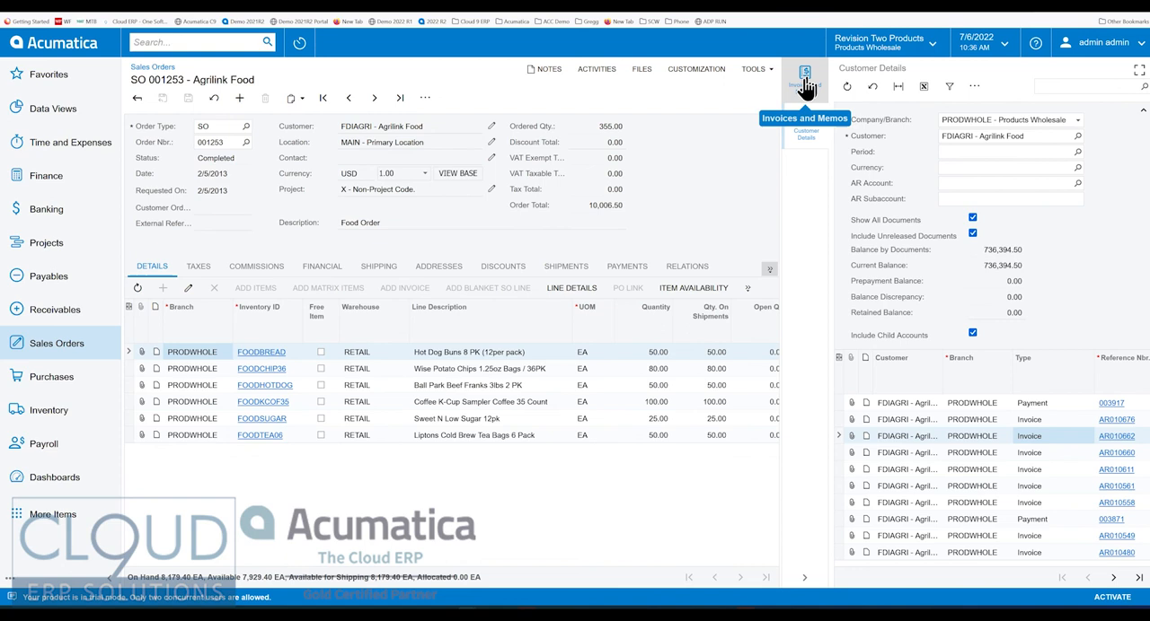
pyautogui.moveTo(805, 87)
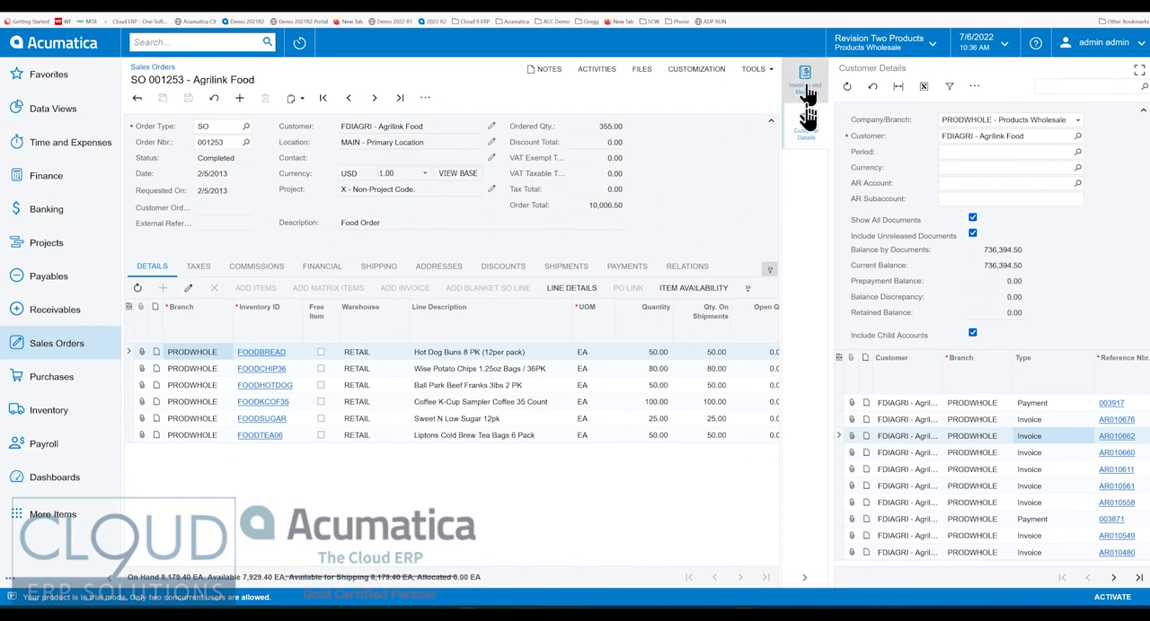
pyautogui.moveTo(808, 221)
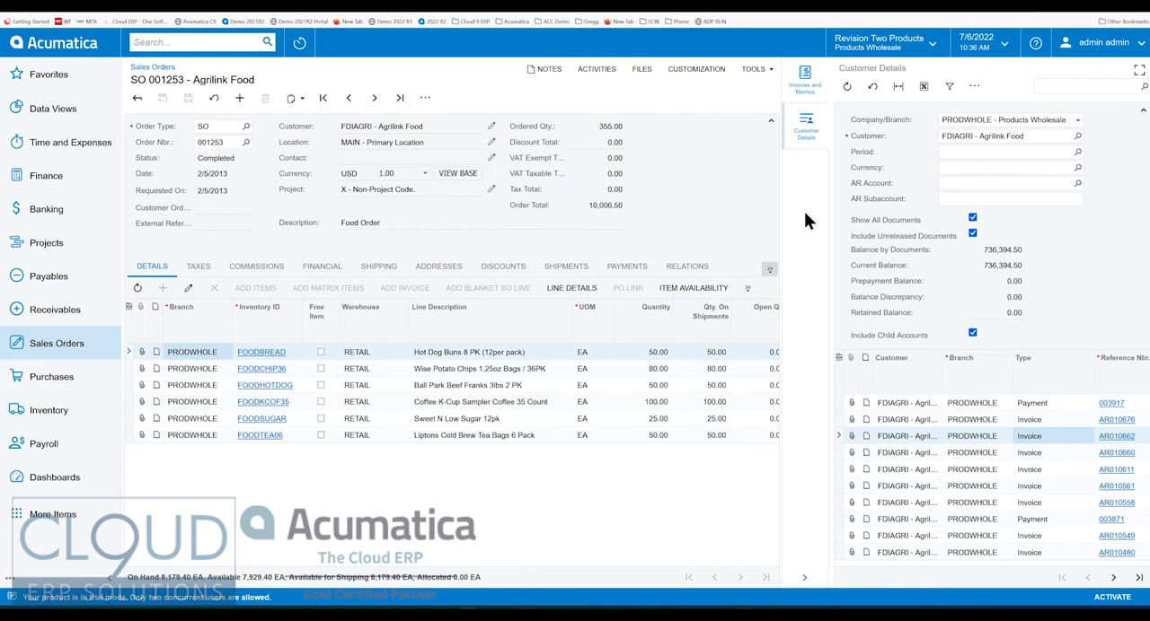
pyautogui.moveTo(776, 198)
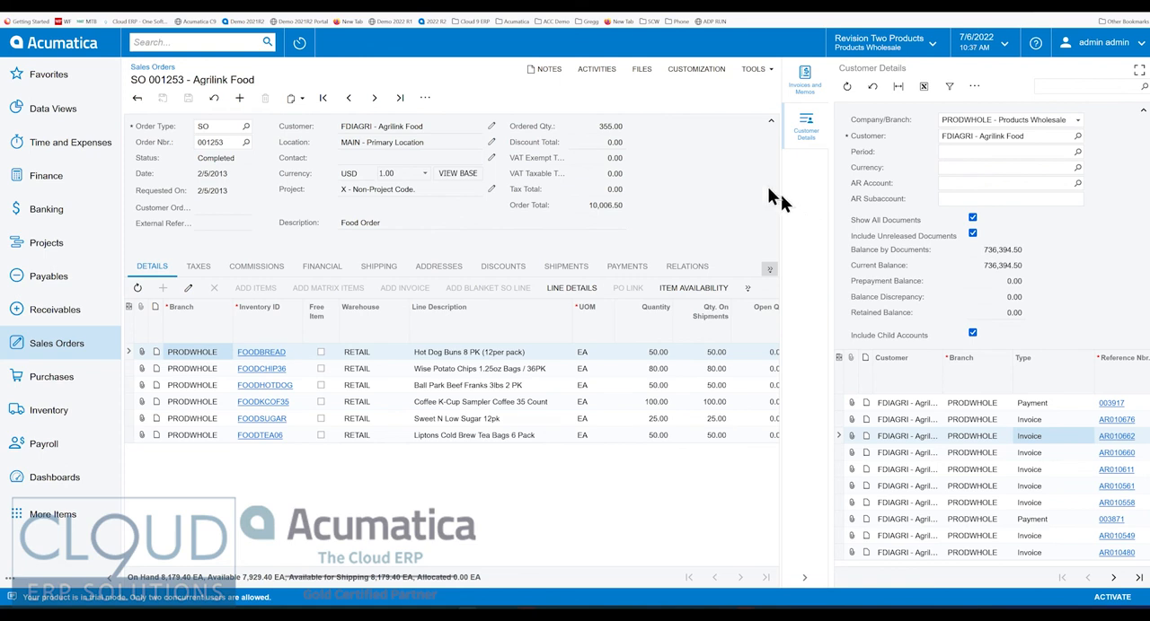
pyautogui.moveTo(806, 178)
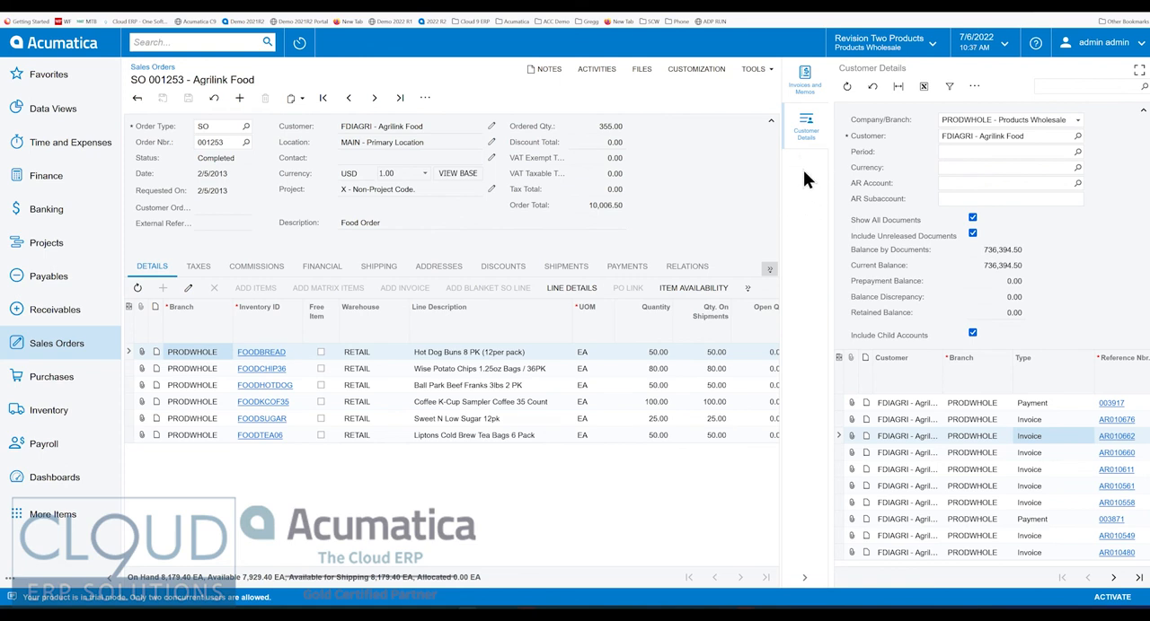
pyautogui.moveTo(251, 298)
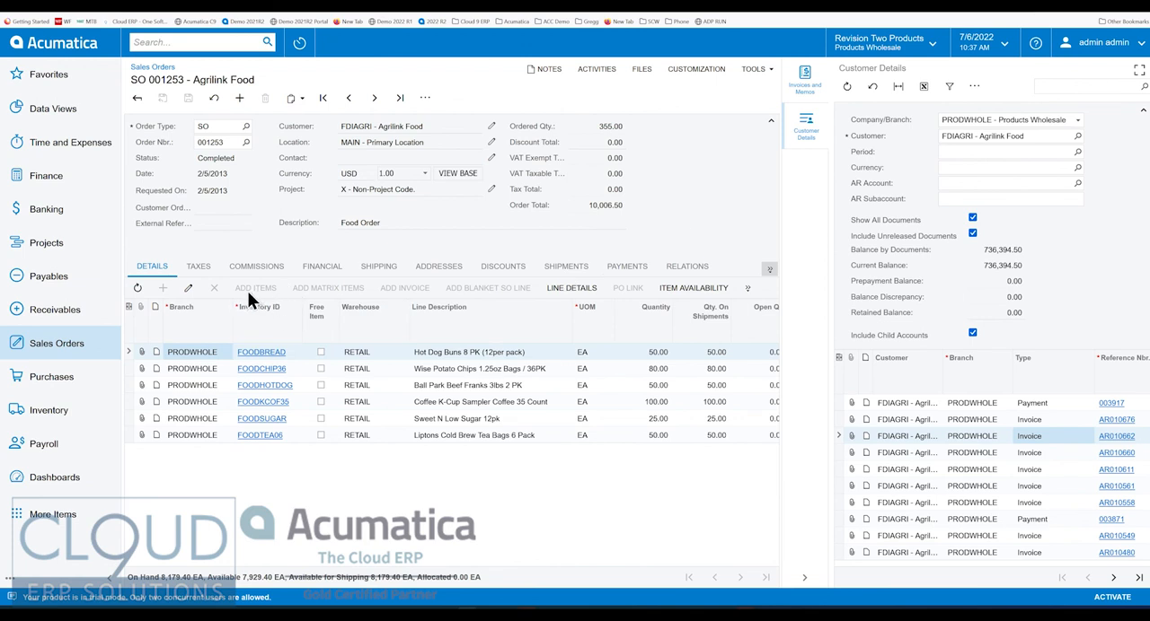
pyautogui.moveTo(273, 296)
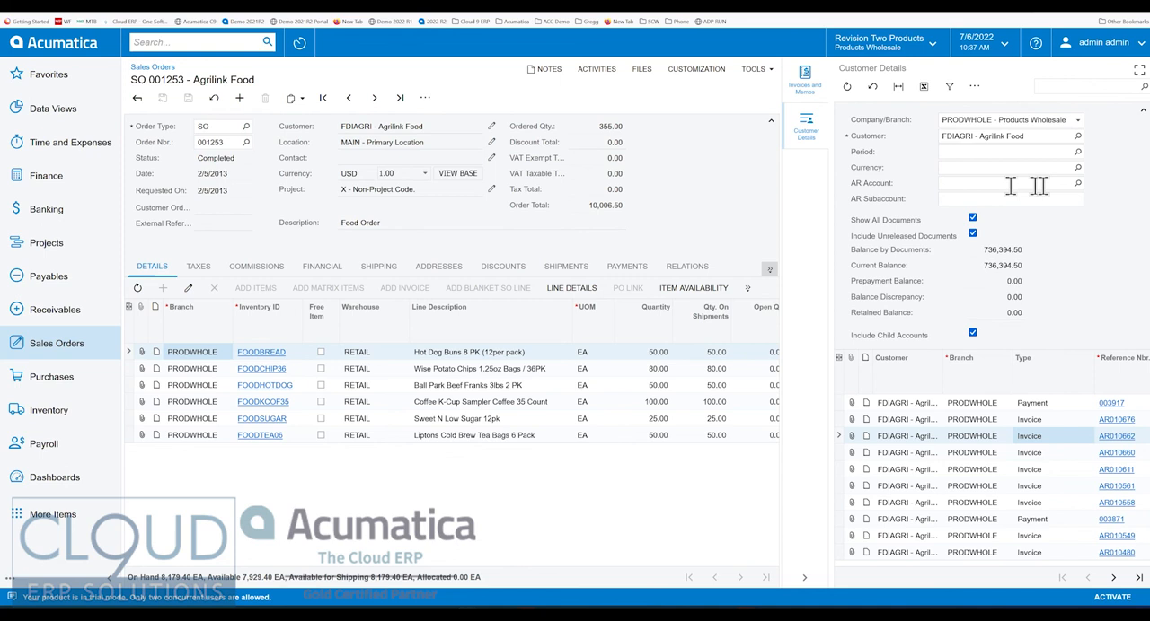
pyautogui.moveTo(780, 180)
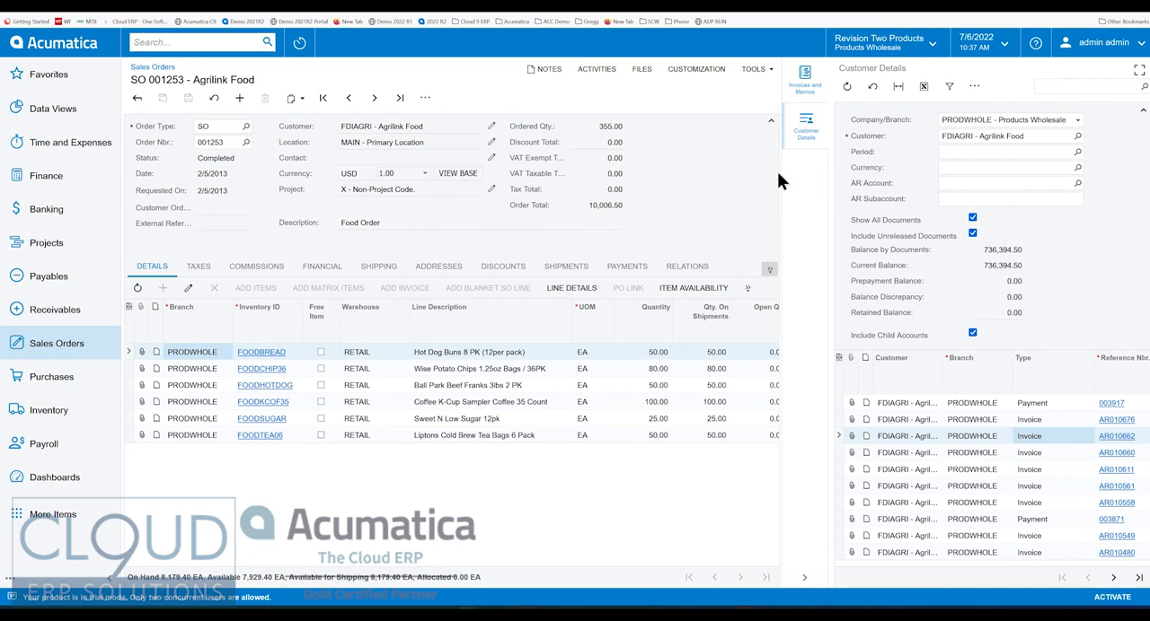
pyautogui.moveTo(670, 207)
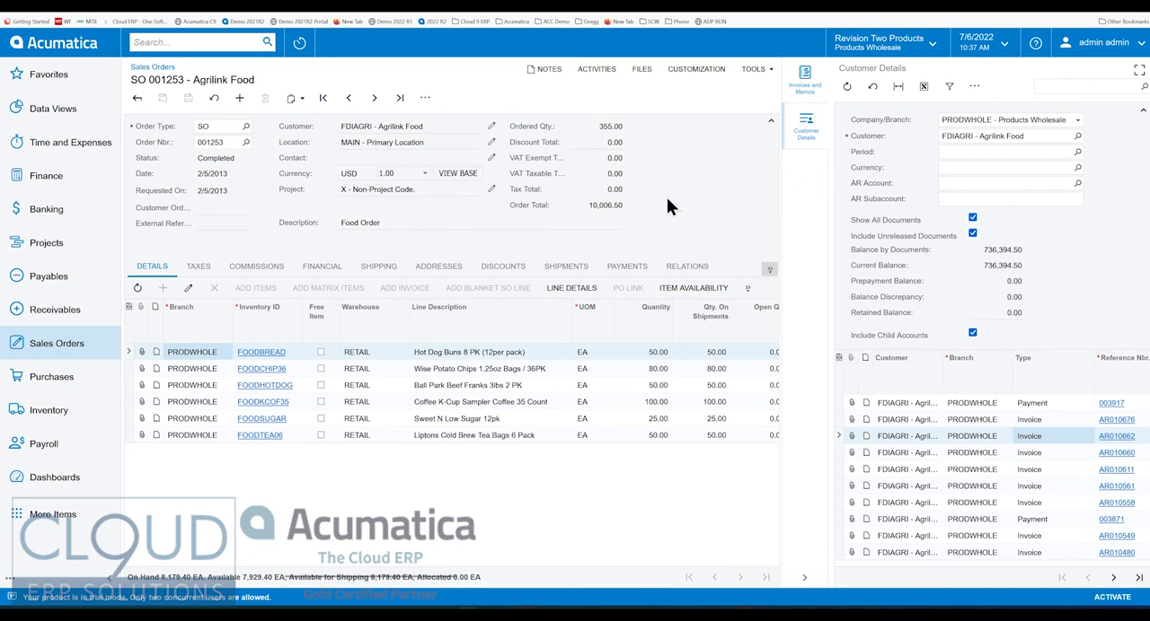
pyautogui.moveTo(704, 192)
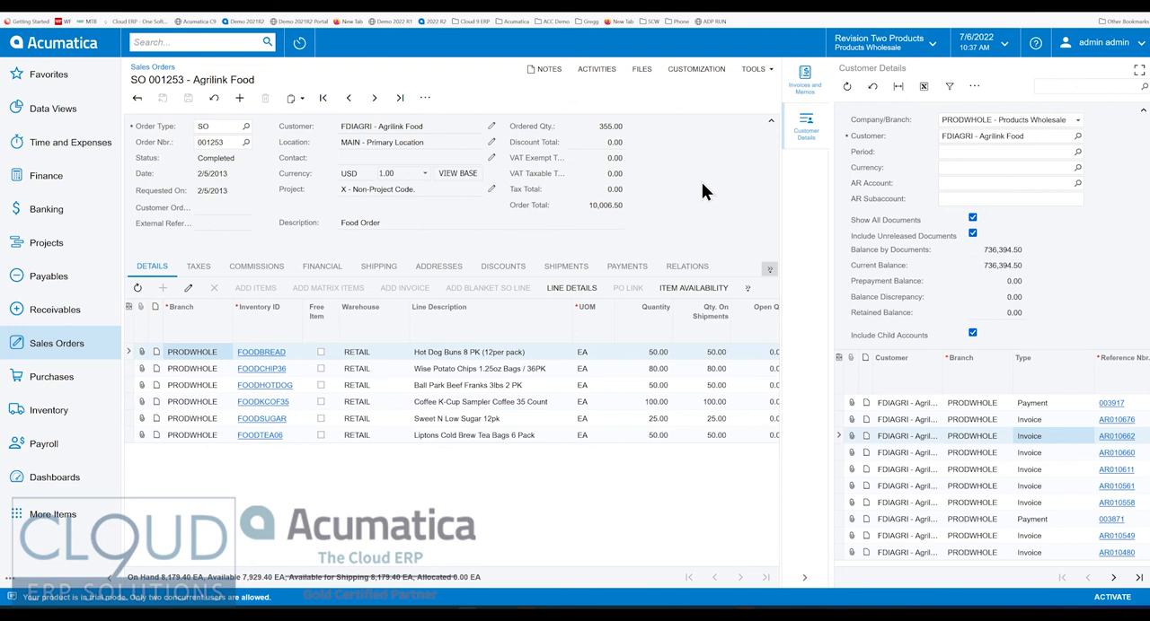